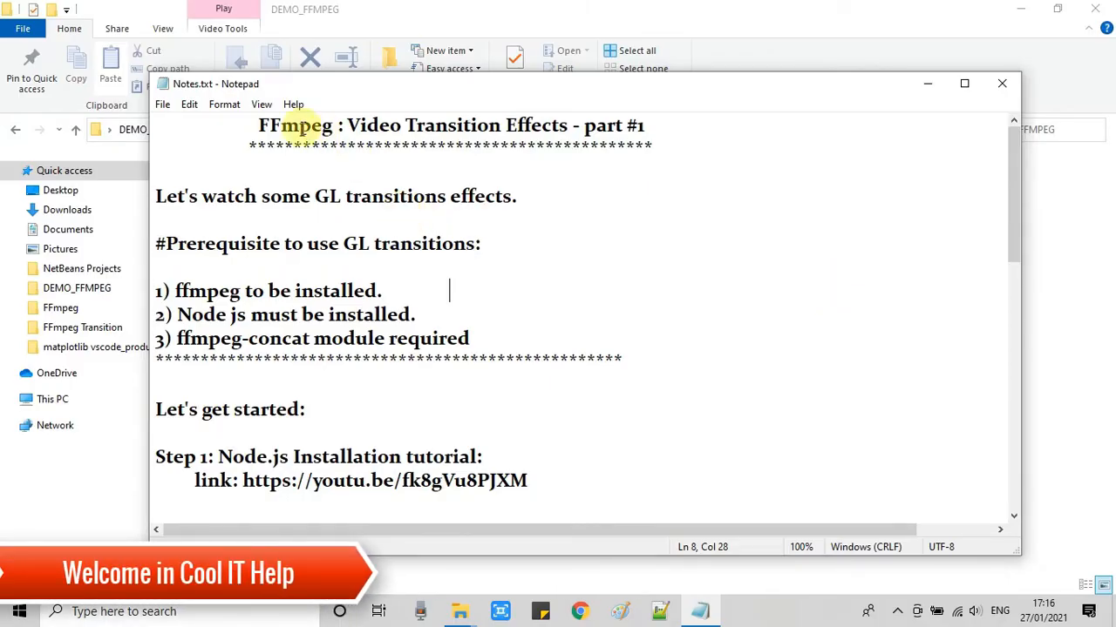
# - Read through the notes, highlighting the fade and directionalwarp transitions and the prerequisite lines
pyautogui.doubleClick(294, 124)
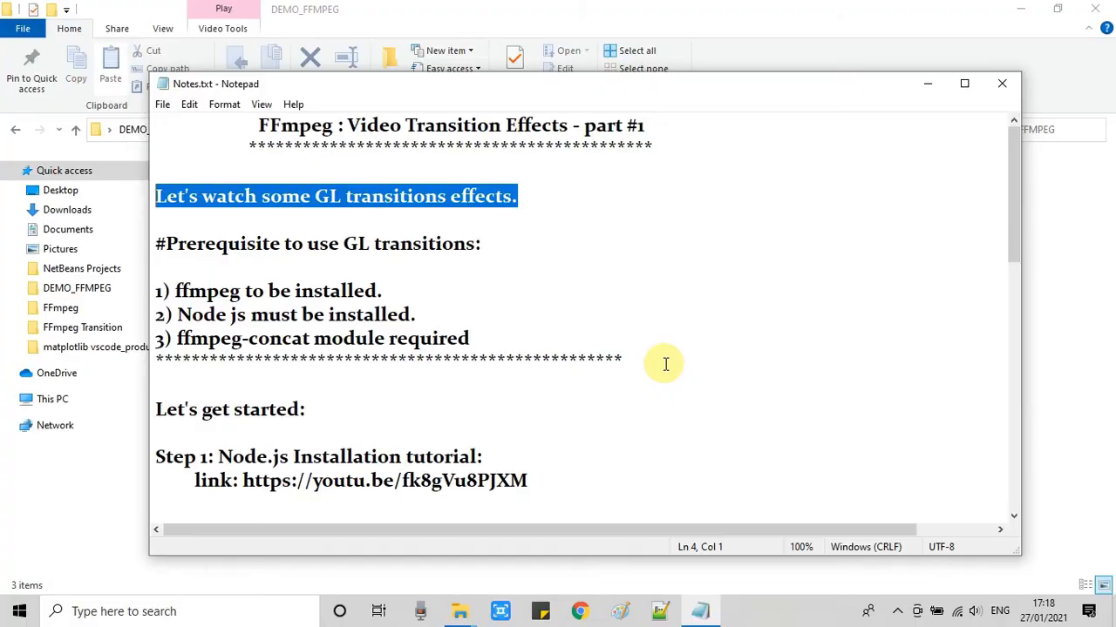
pyautogui.scroll(-3)
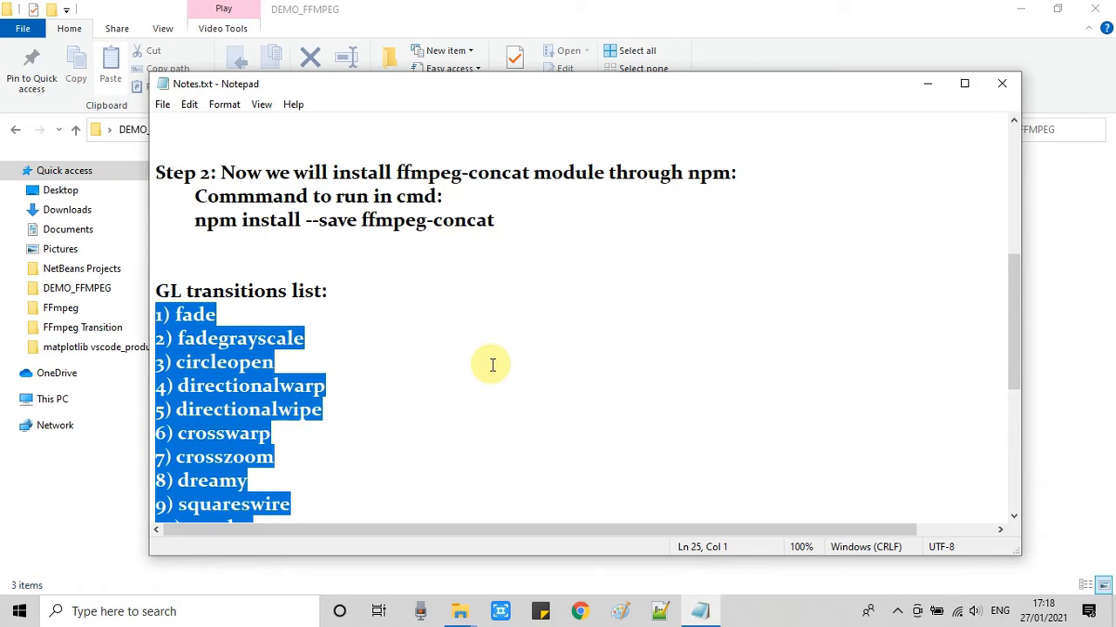
pyautogui.scroll(-3)
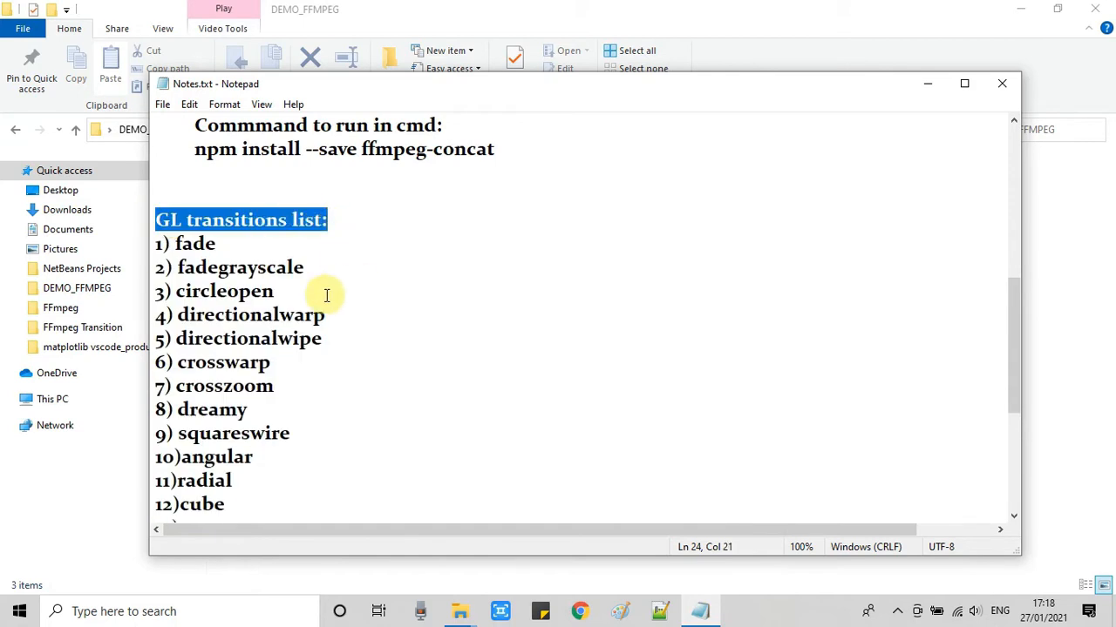
pyautogui.doubleClick(195, 243)
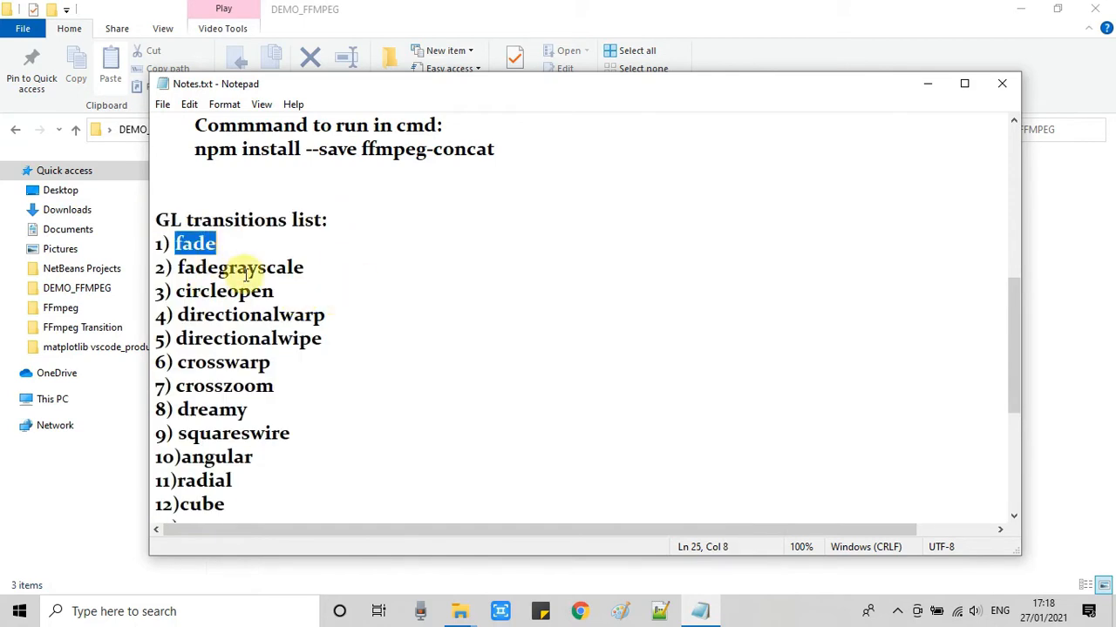
pyautogui.doubleClick(251, 315)
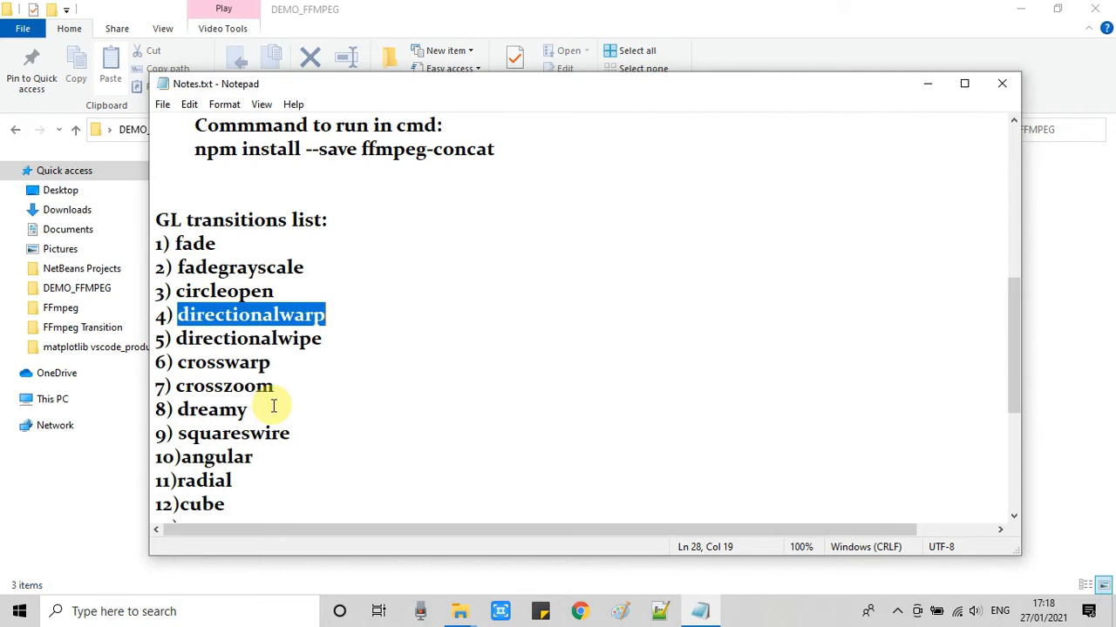
pyautogui.moveTo(294, 431)
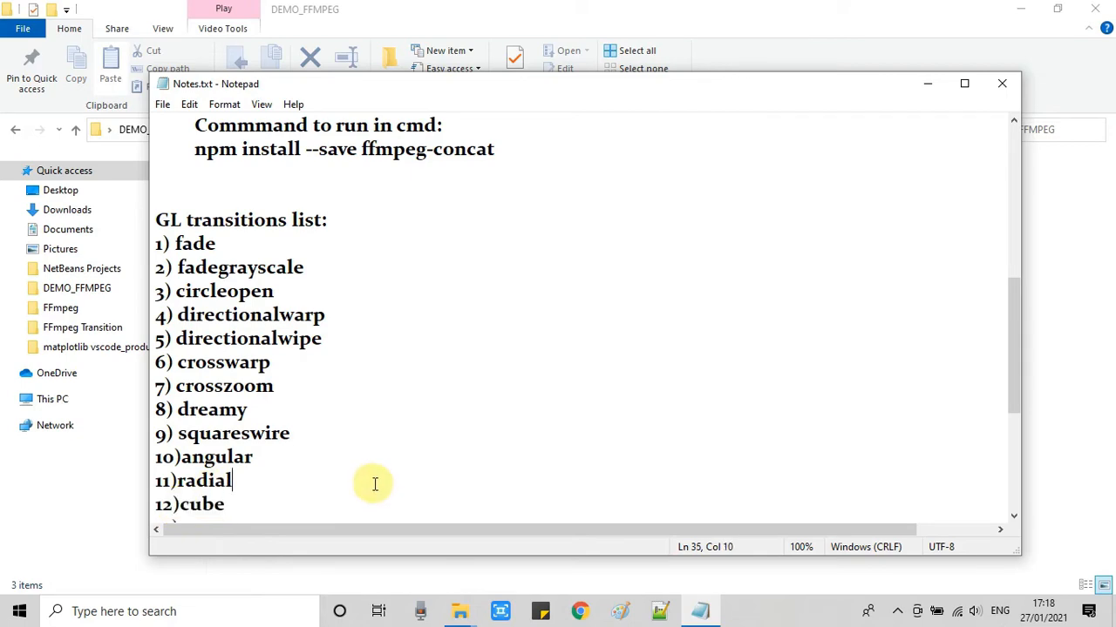
pyautogui.moveTo(298, 302)
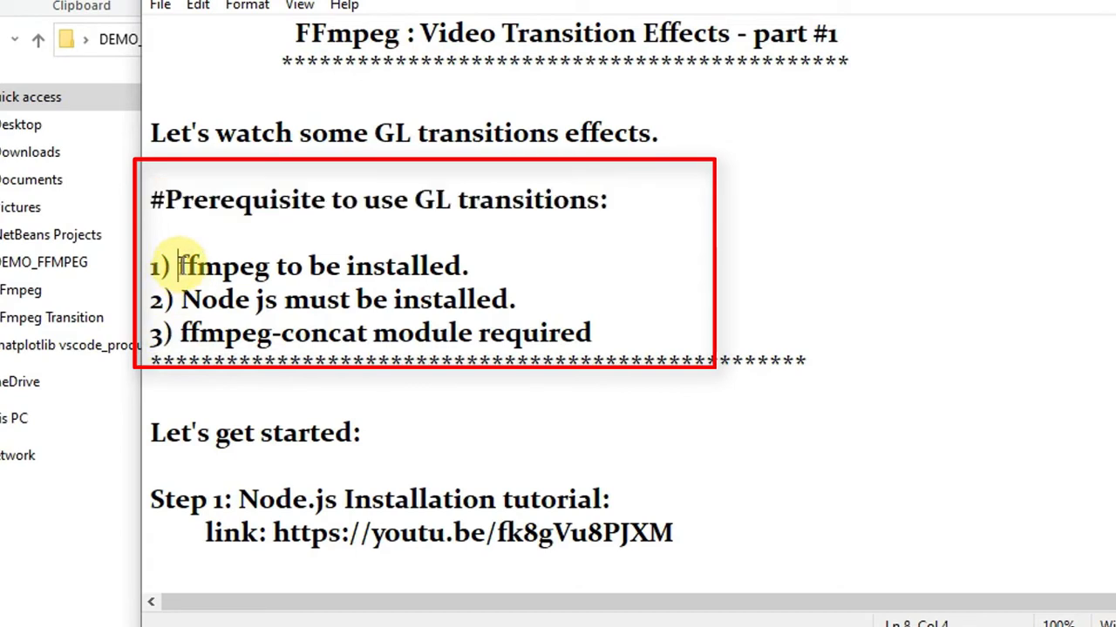
pyautogui.moveTo(177, 266); pyautogui.dragTo(457, 266)
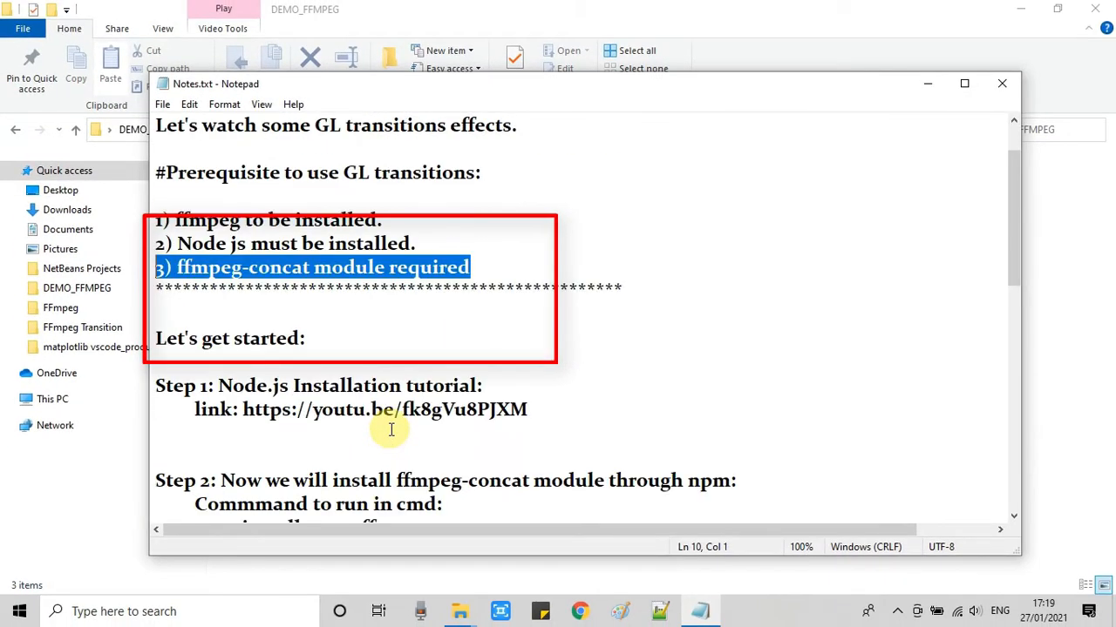
pyautogui.scroll(-3)
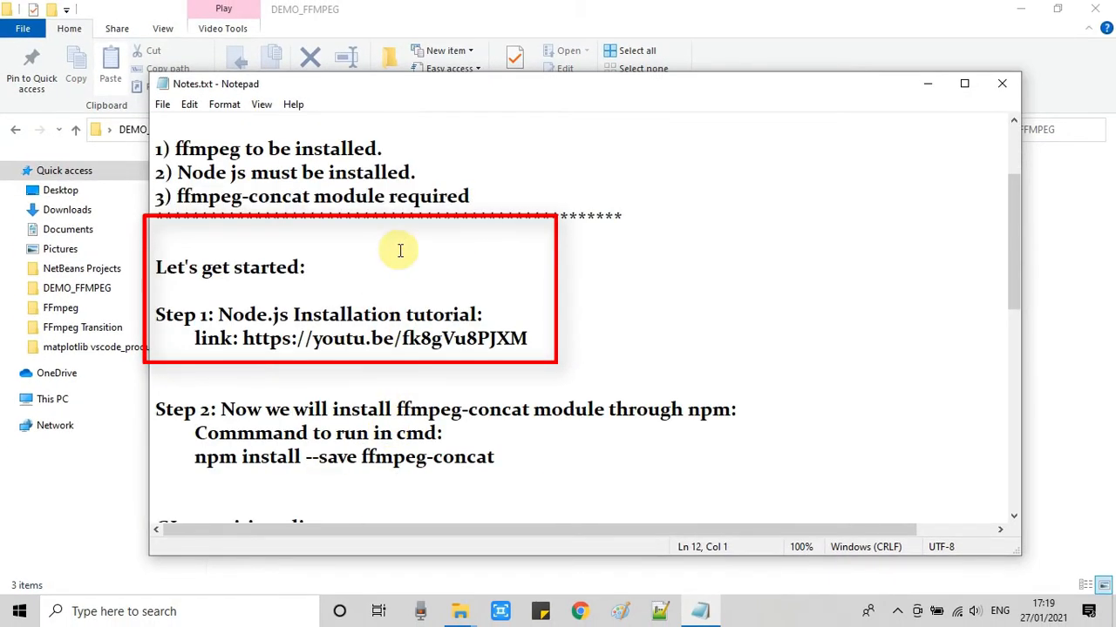
pyautogui.moveTo(157, 148); pyautogui.dragTo(470, 196)
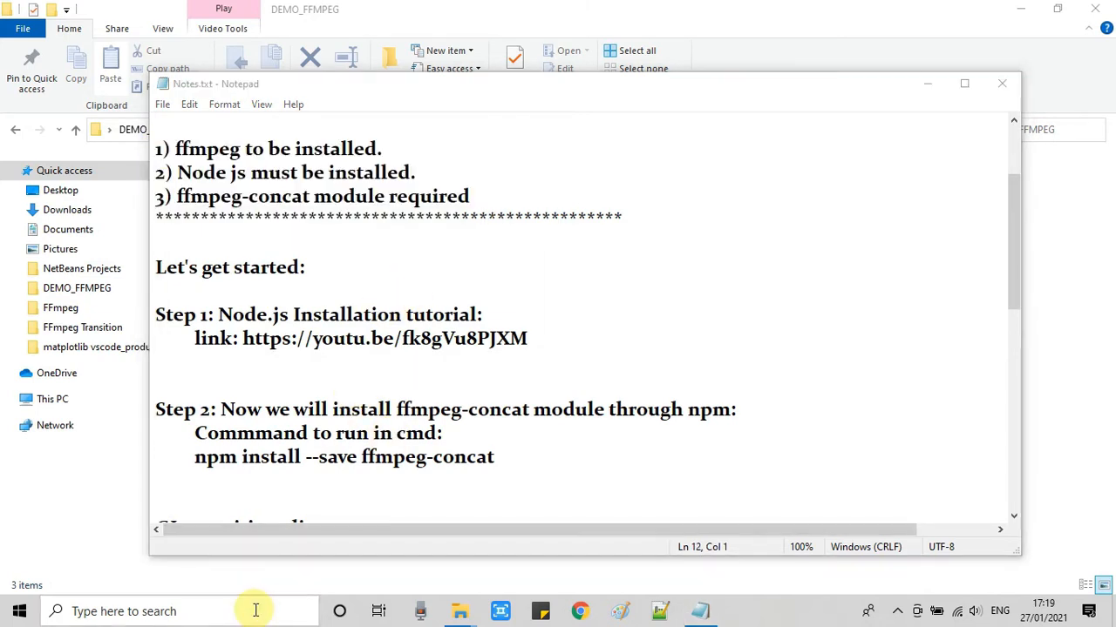
# - Open Command Prompt via cmd and run node -version to check Node.js
pyautogui.write('cmd')
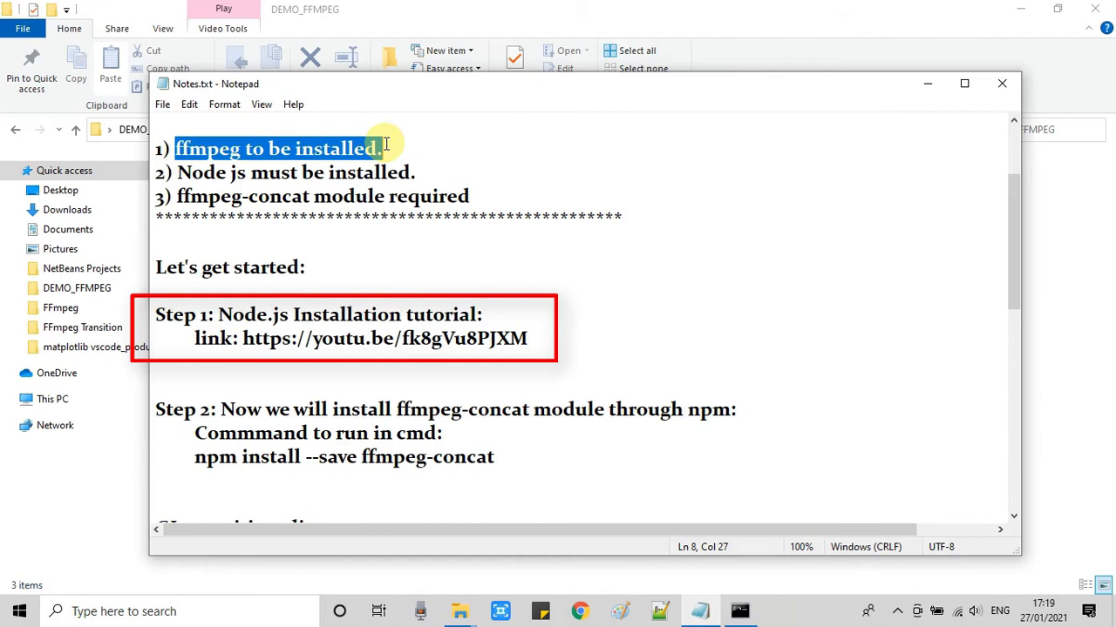
pyautogui.moveTo(410, 150)
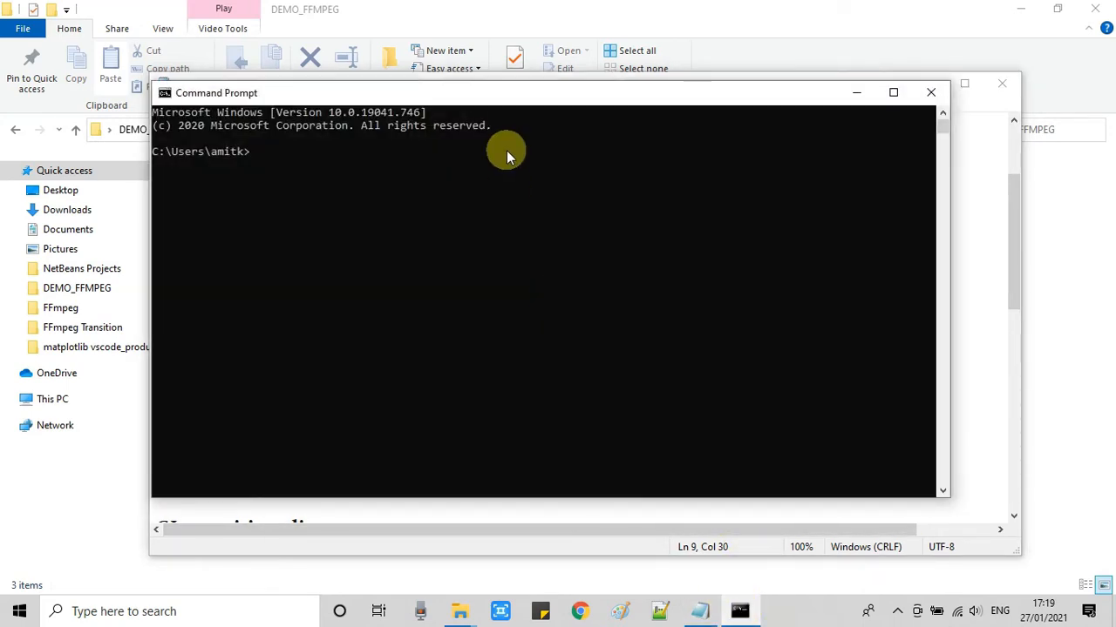
pyautogui.write('node')
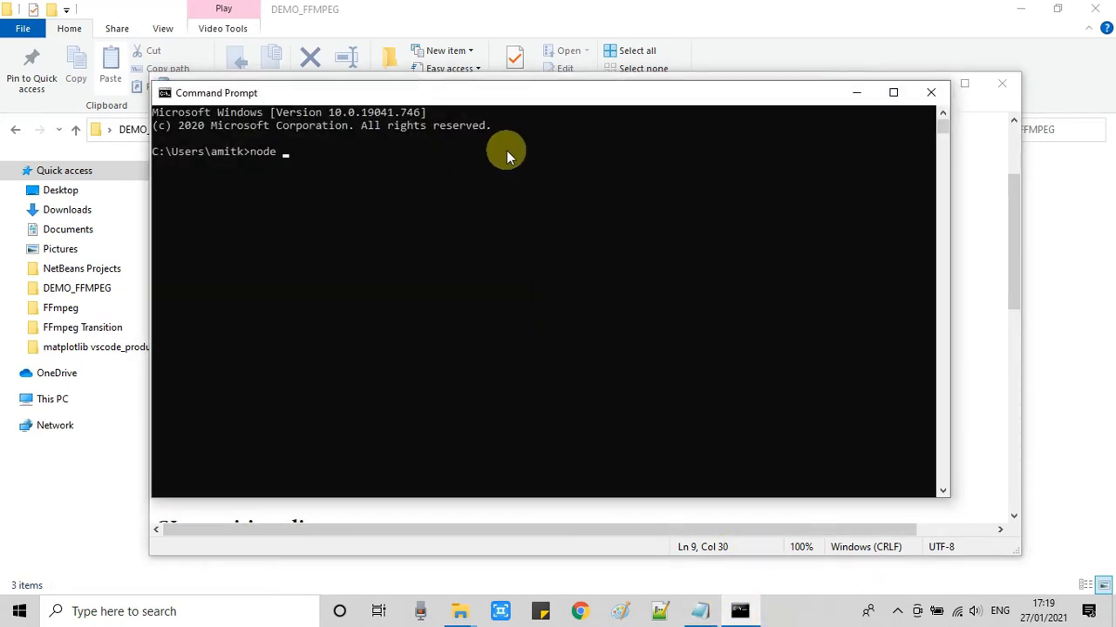
pyautogui.write('-version')
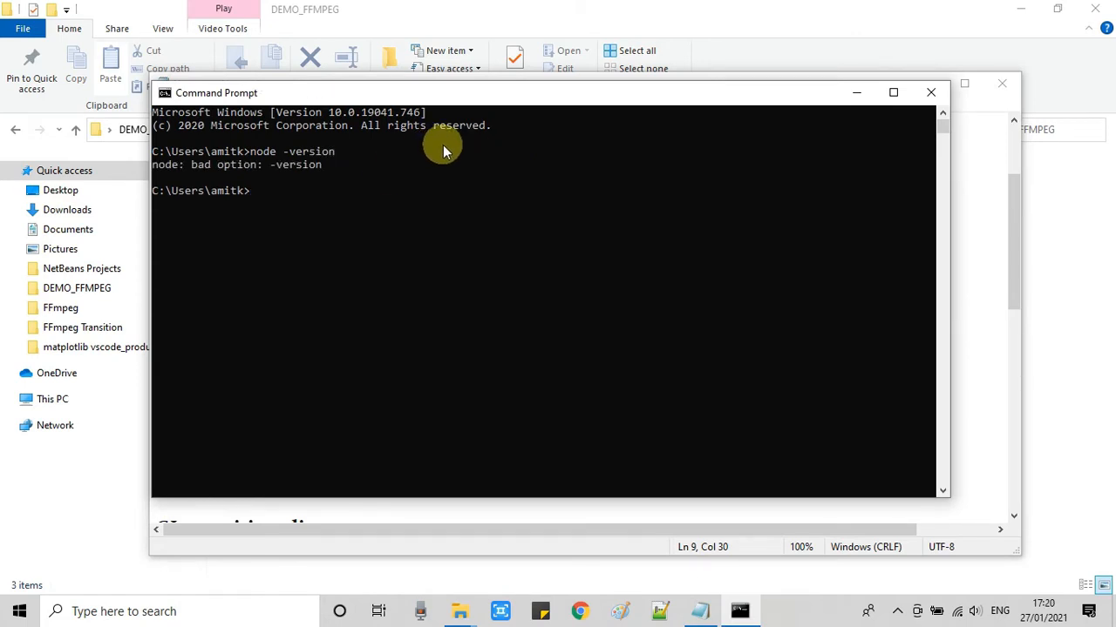
pyautogui.write('n')
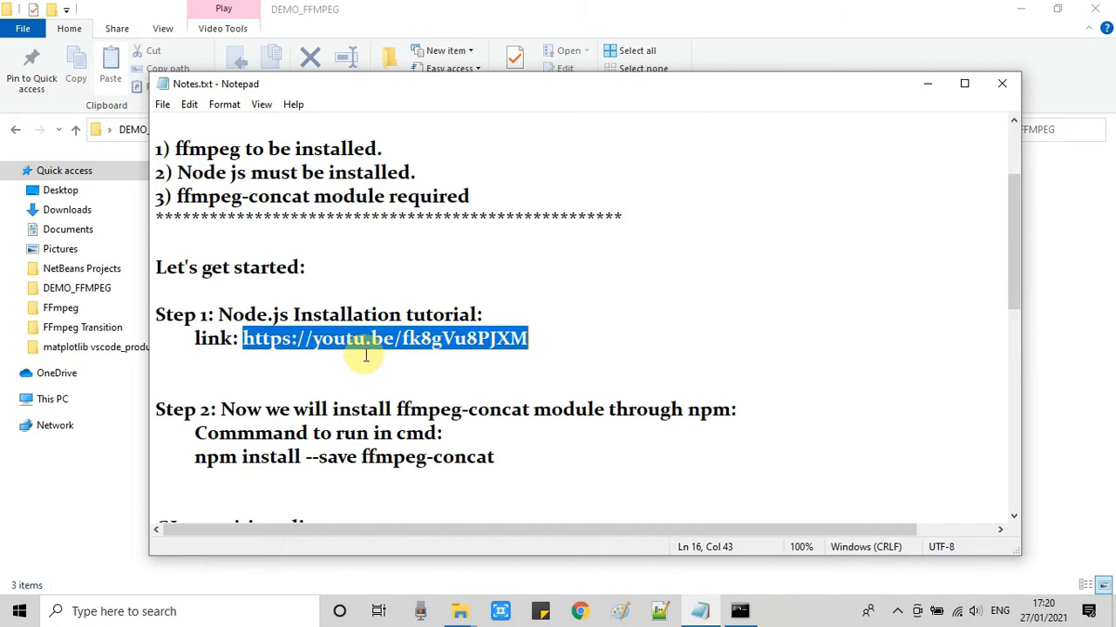
# - Highlight the ffmpeg-concat prerequisite line, then select the npm install --save ffmpeg-concat command
pyautogui.click(170, 196)
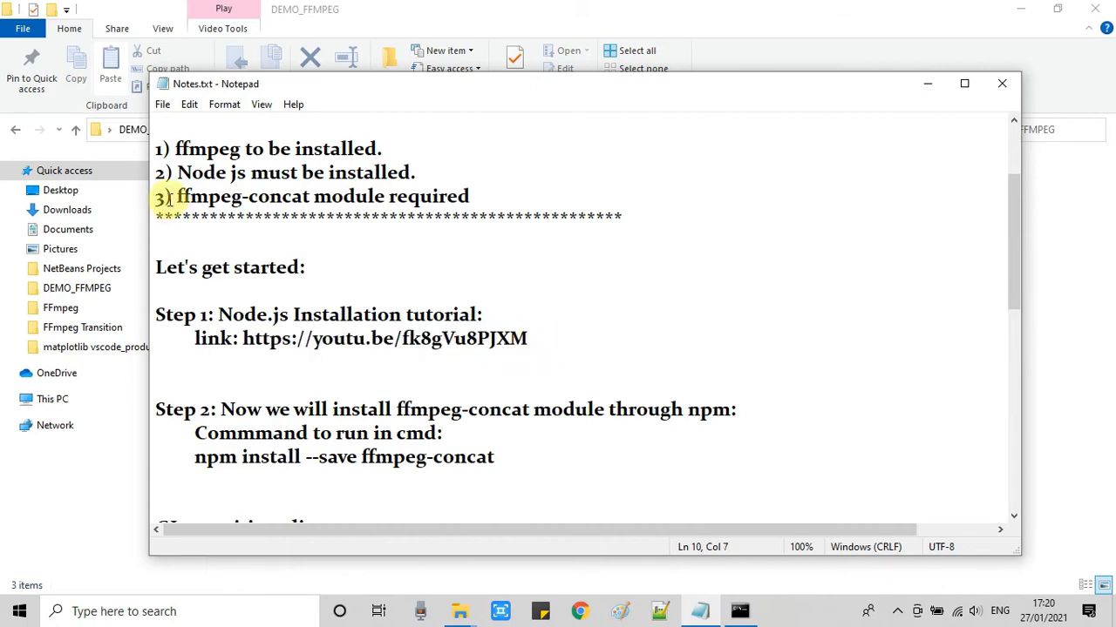
pyautogui.moveTo(178, 196); pyautogui.dragTo(469, 196)
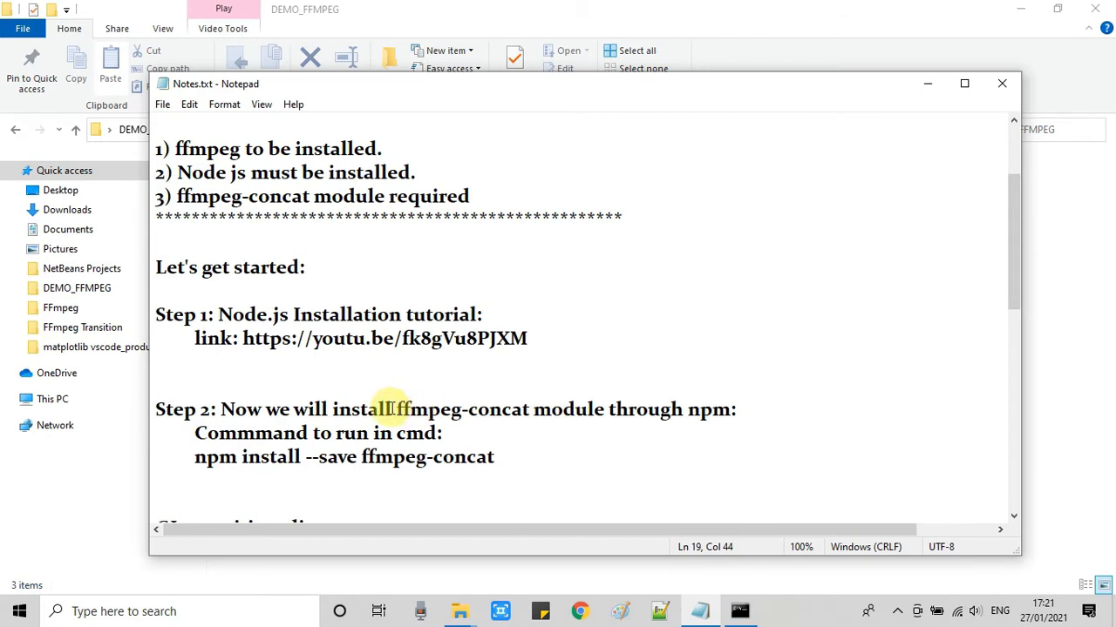
pyautogui.moveTo(395, 408); pyautogui.dragTo(706, 409)
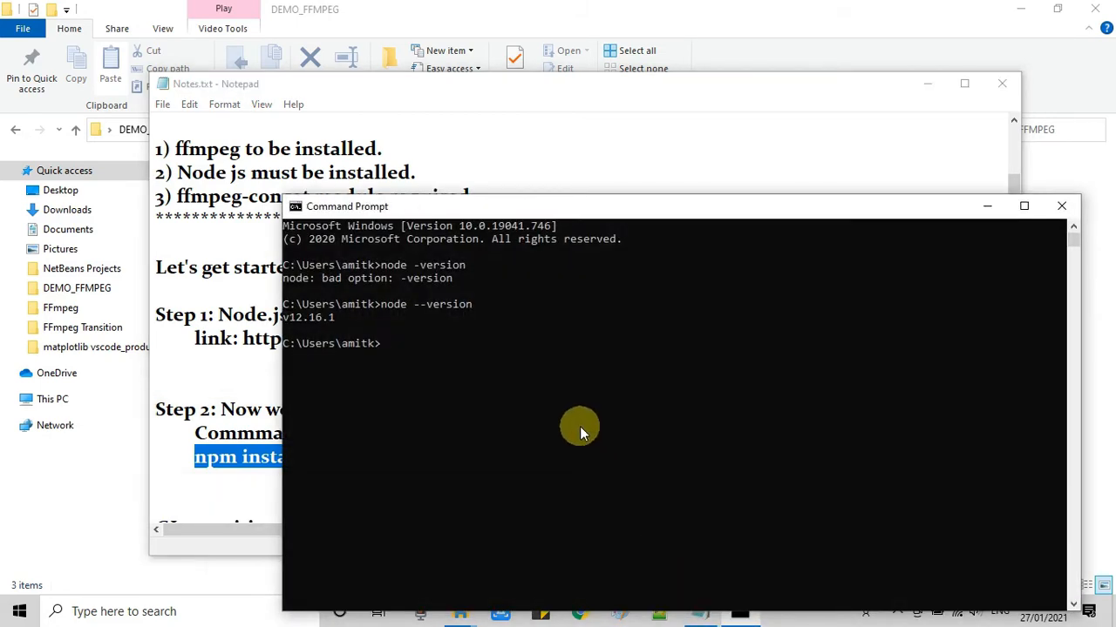
# - Confirm Node v12.16.1 and run npm install --save ffmpeg-concat in Command Prompt
pyautogui.write('v12.16.1')
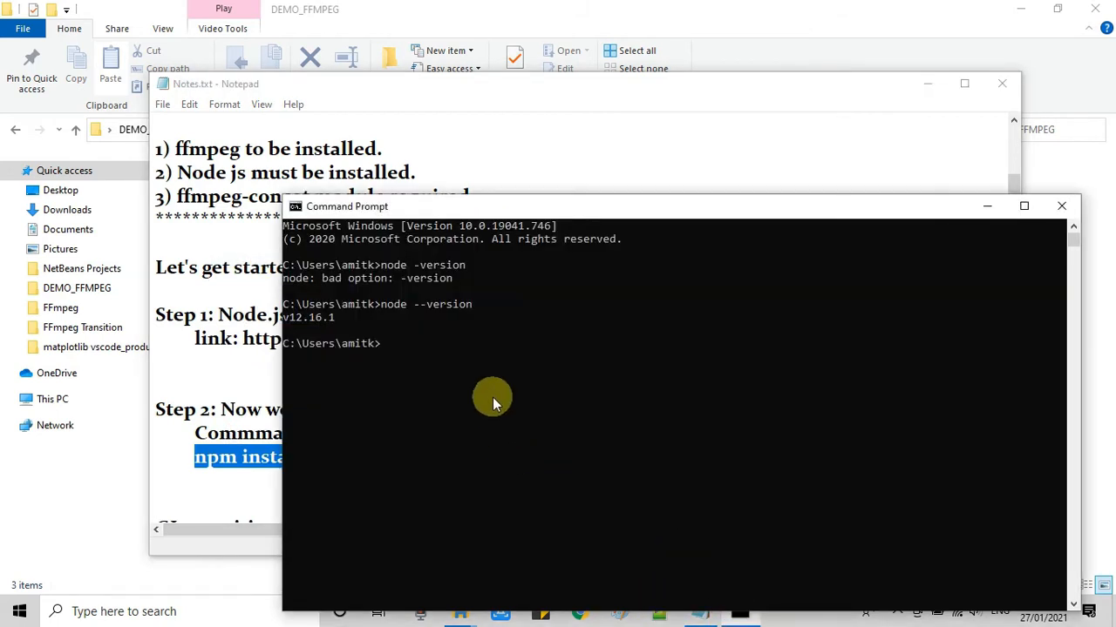
pyautogui.write('npm install --save ffmpeg-concat')
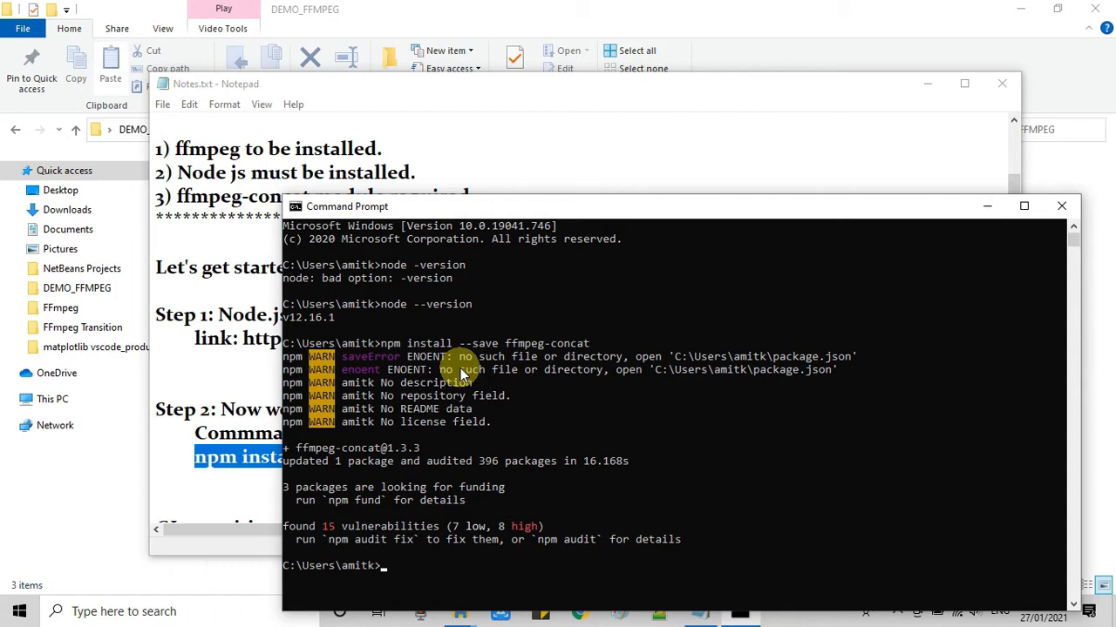
pyautogui.moveTo(770, 454)
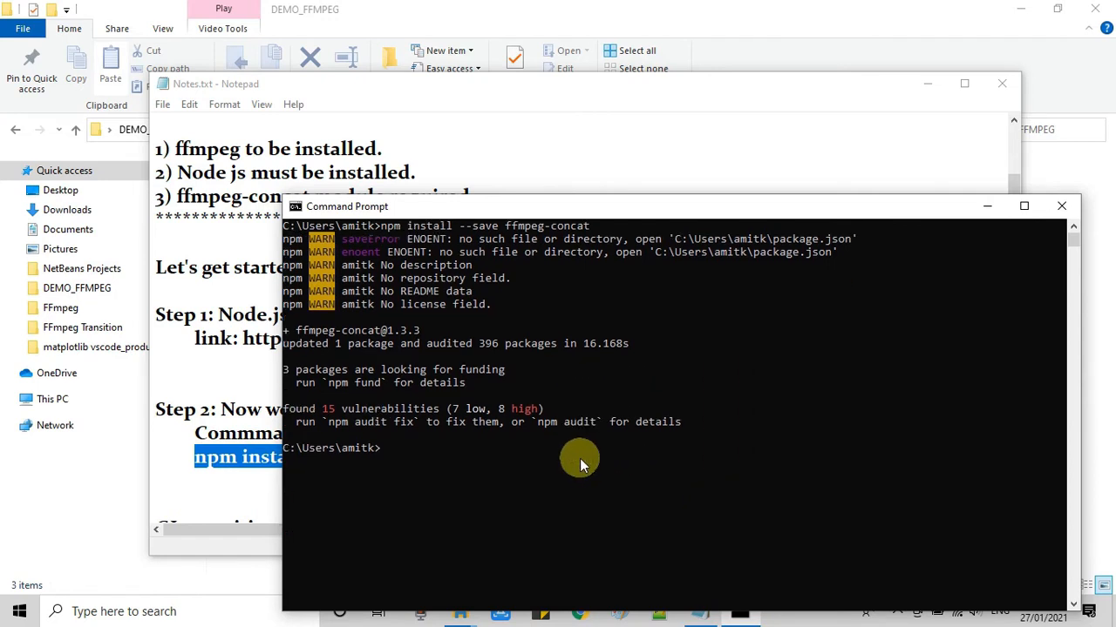
pyautogui.moveTo(579, 462)
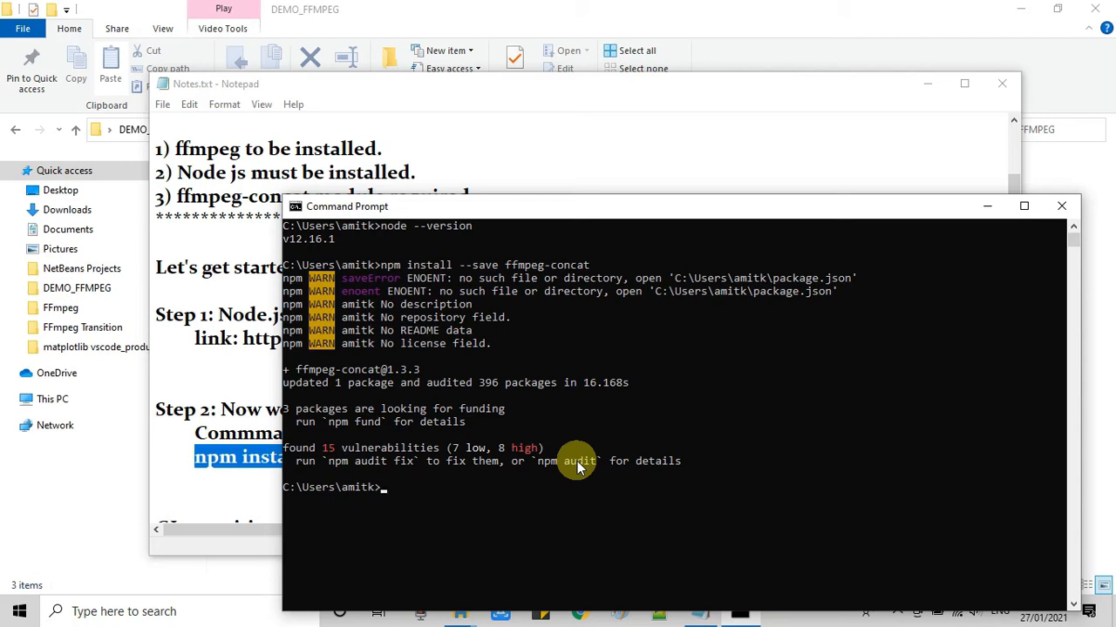
pyautogui.moveTo(305, 493)
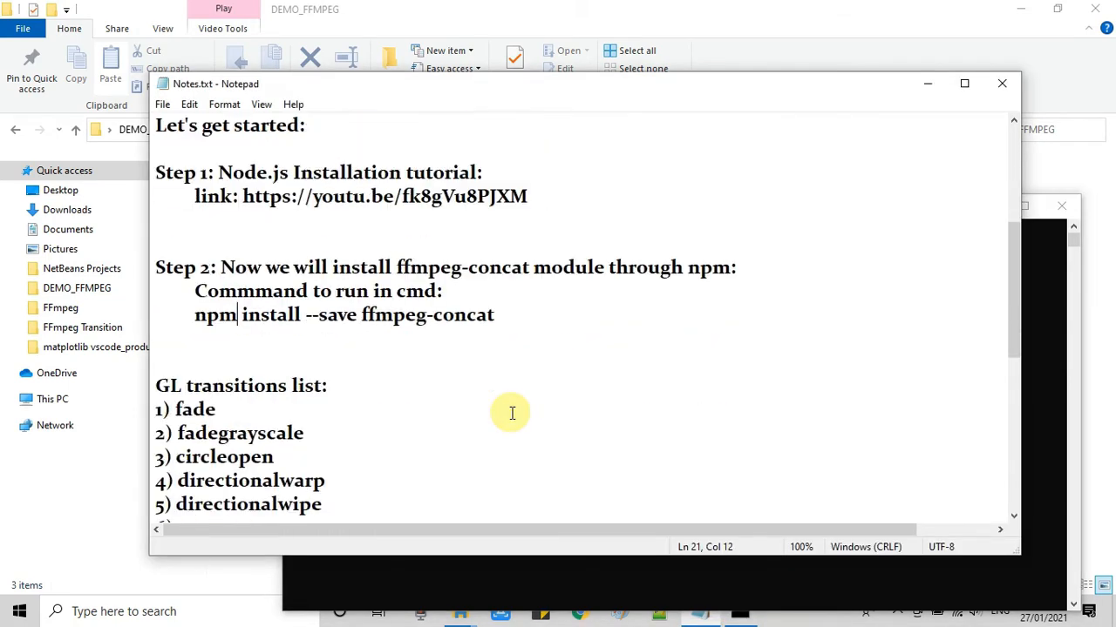
# - Scroll to Step 3 and reword its heading to 'use a transition to concat two videos'
pyautogui.scroll(-3)
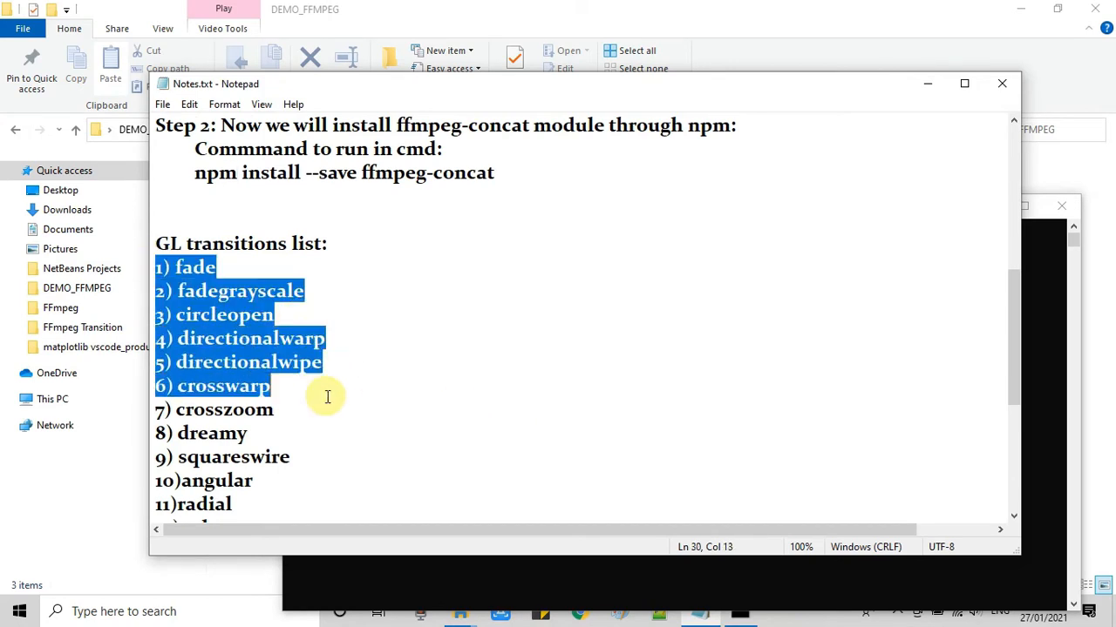
pyautogui.scroll(-3)
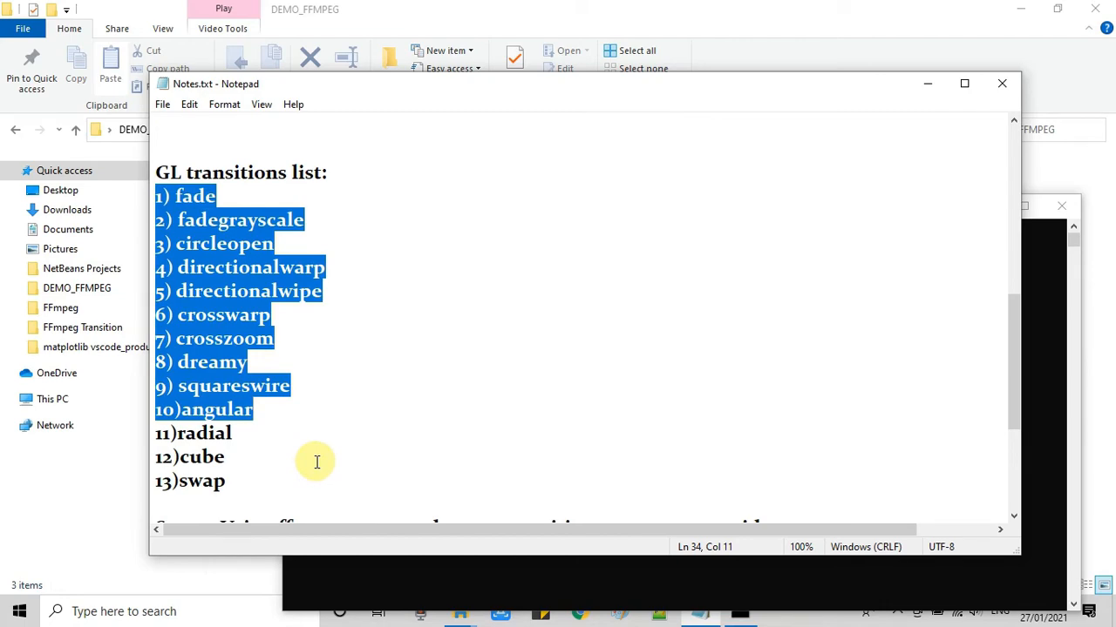
pyautogui.scroll(-3)
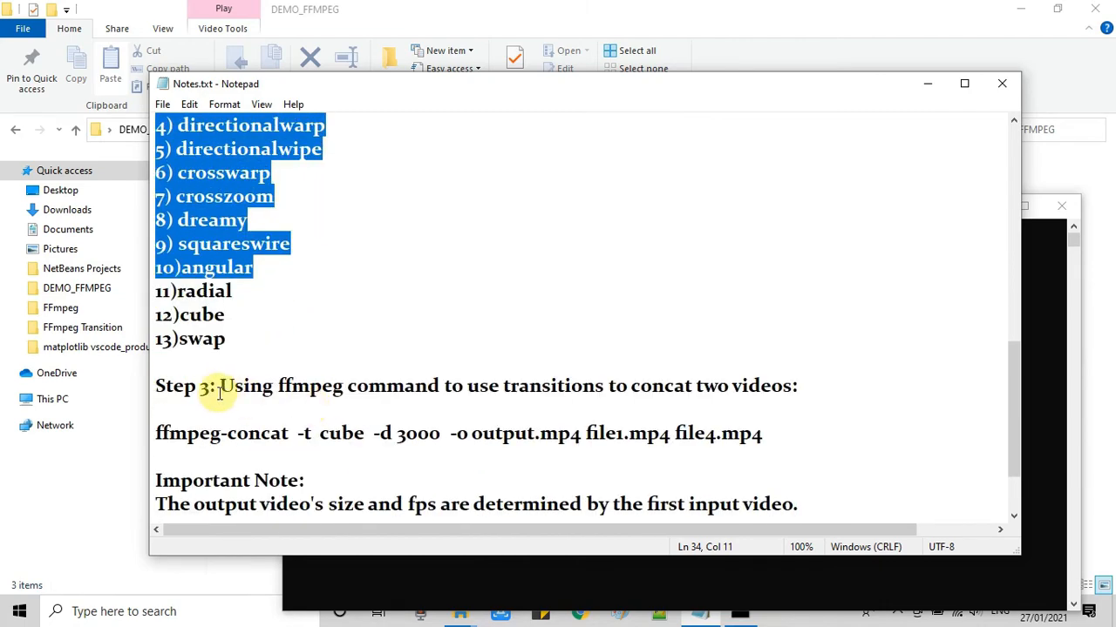
pyautogui.click(218, 386)
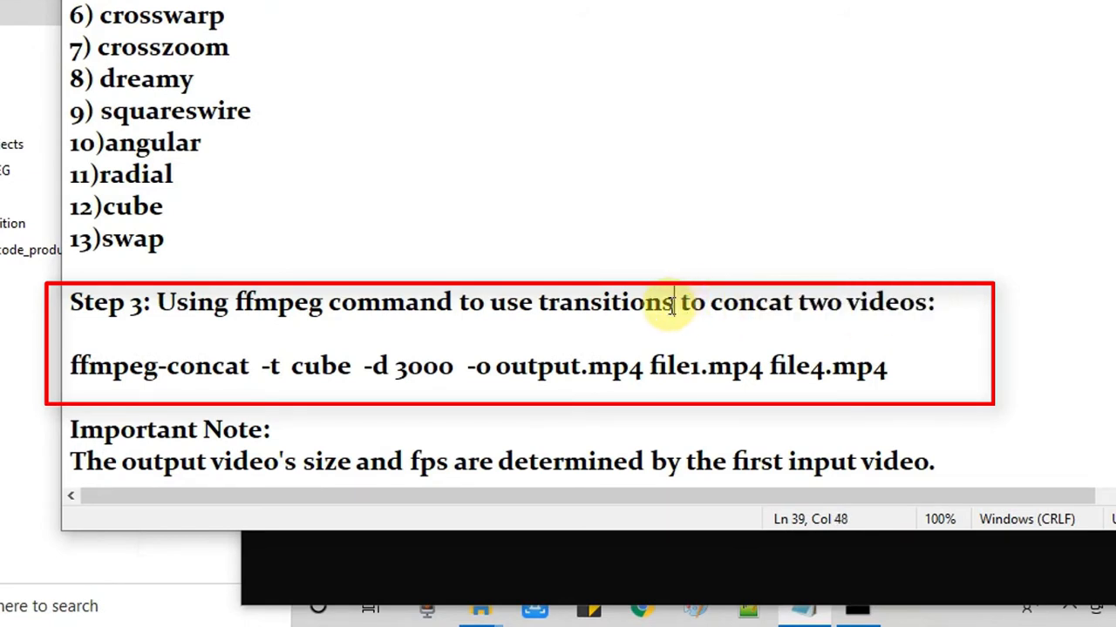
pyautogui.press('backspace')
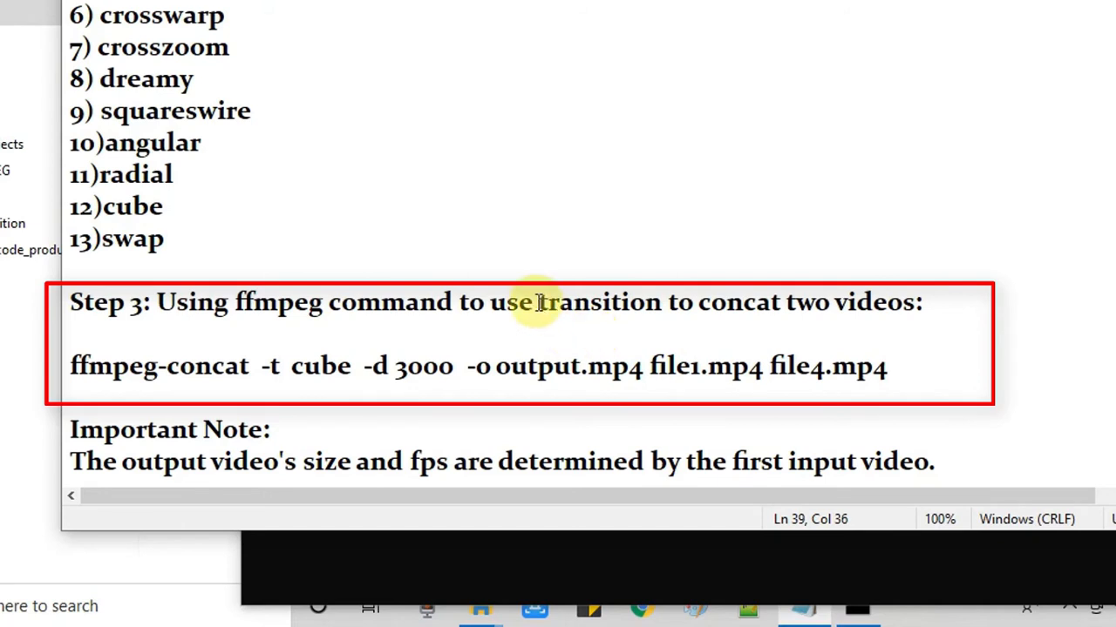
pyautogui.write('a')
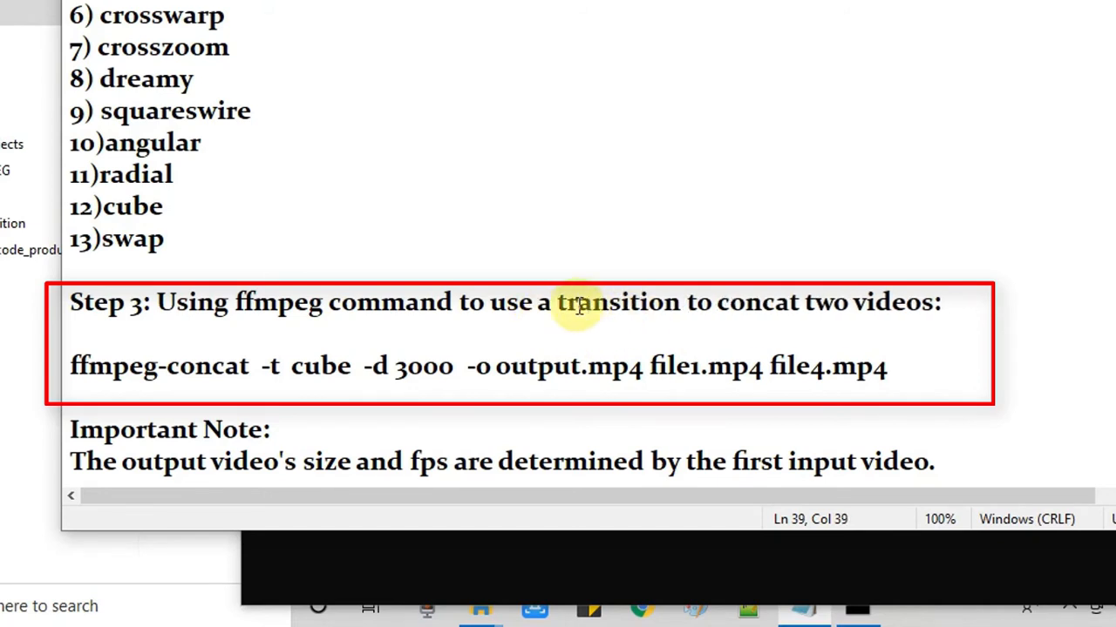
pyautogui.click(77, 365)
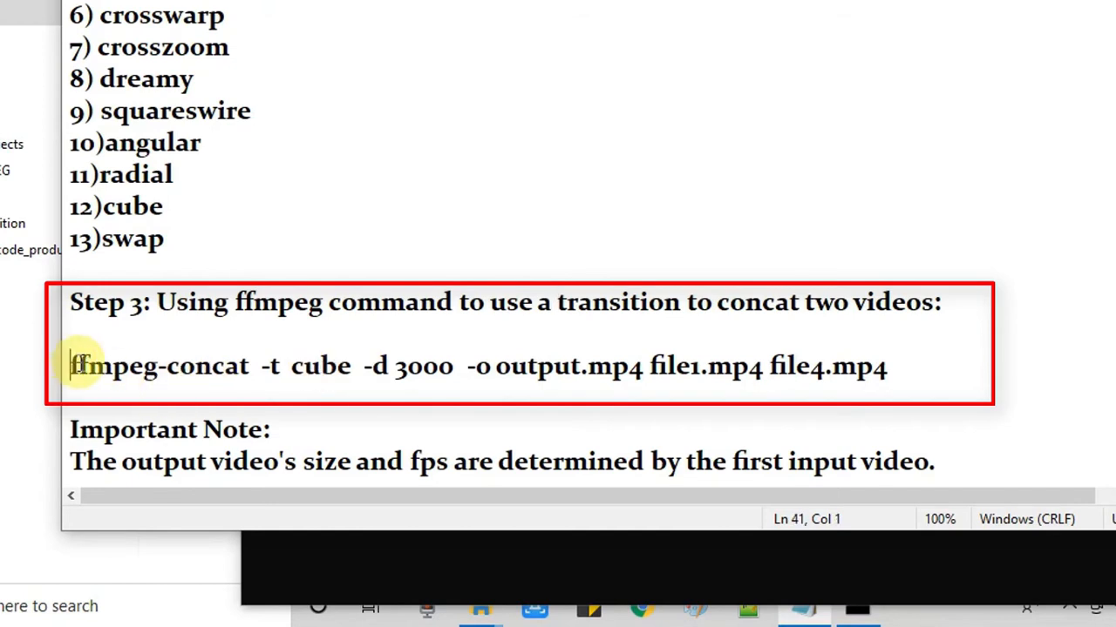
# - Replace the -t transition 'cube' with 'angular' in the Step 3 ffmpeg-concat command
pyautogui.moveTo(74, 365); pyautogui.dragTo(884, 365)
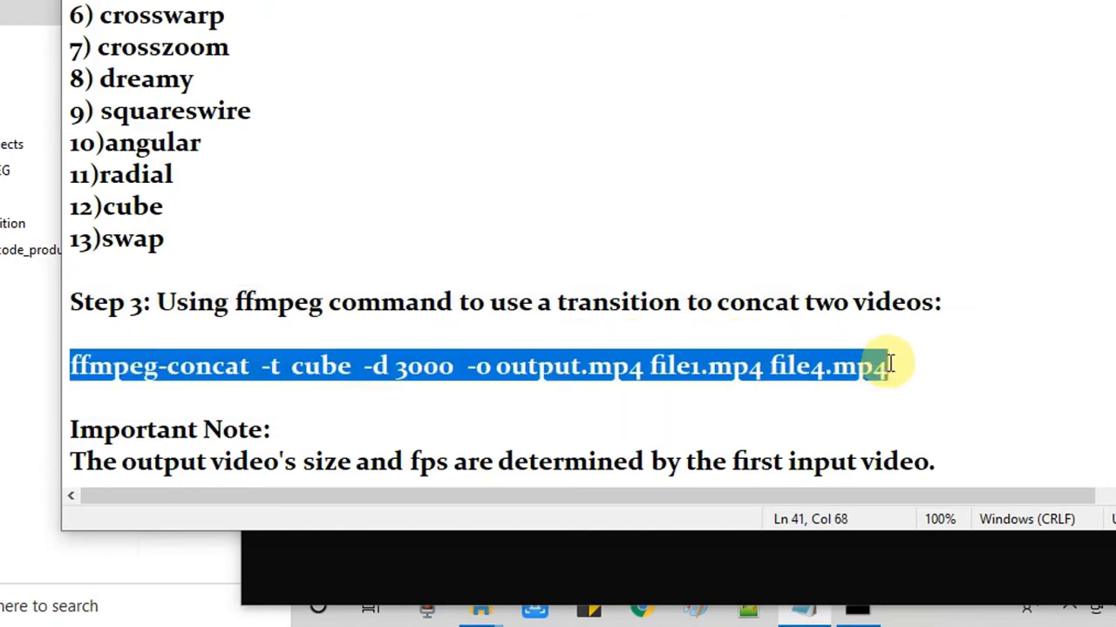
pyautogui.scroll(-3)
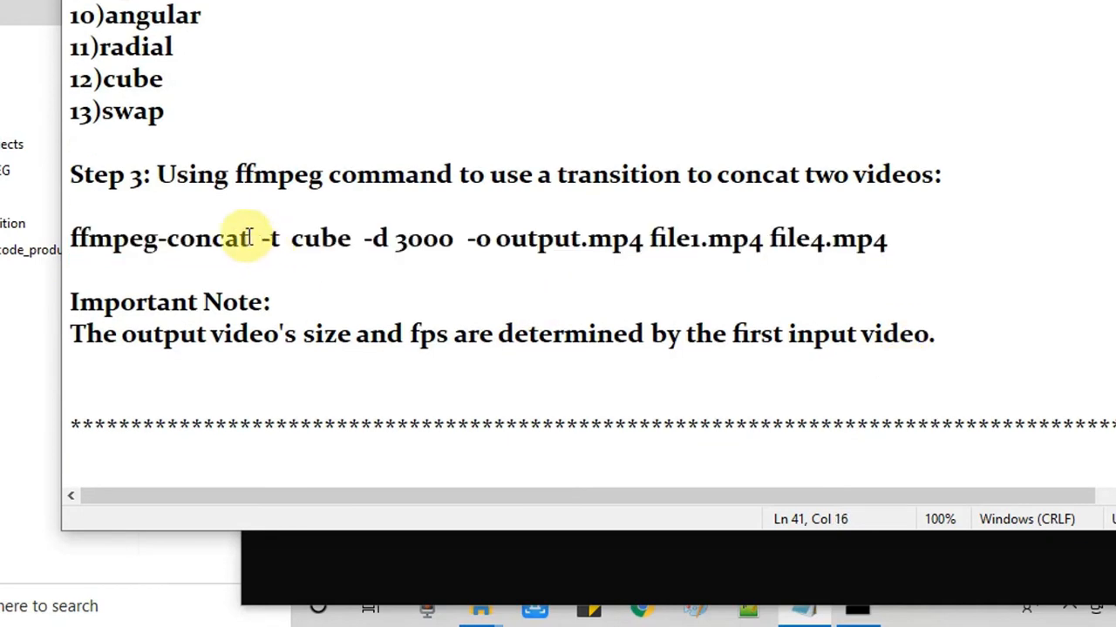
pyautogui.doubleClick(158, 238)
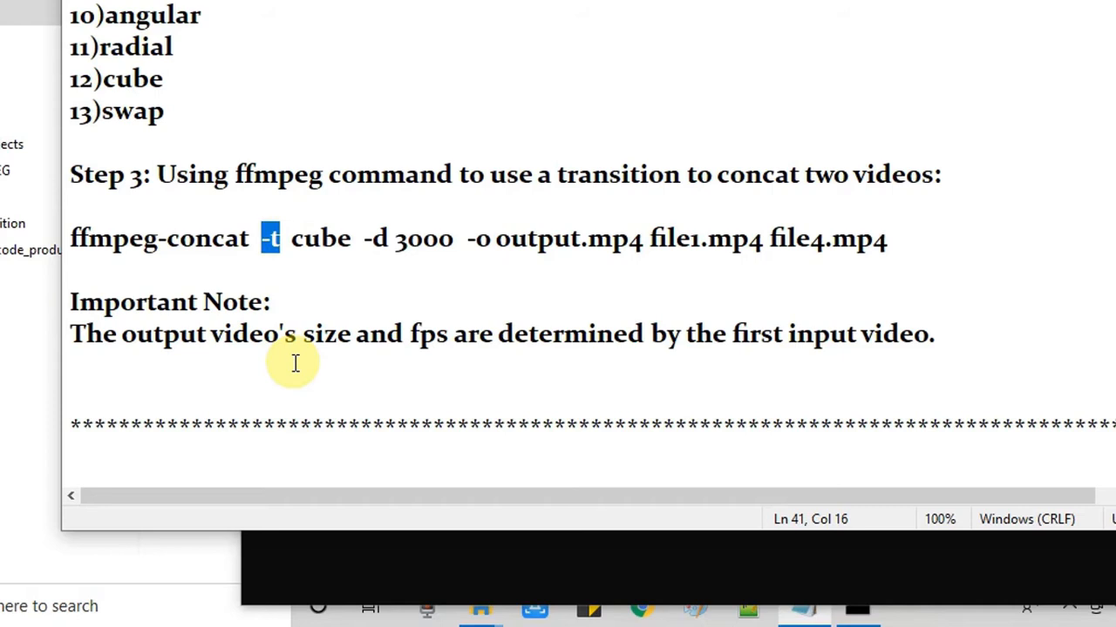
pyautogui.moveTo(305, 253)
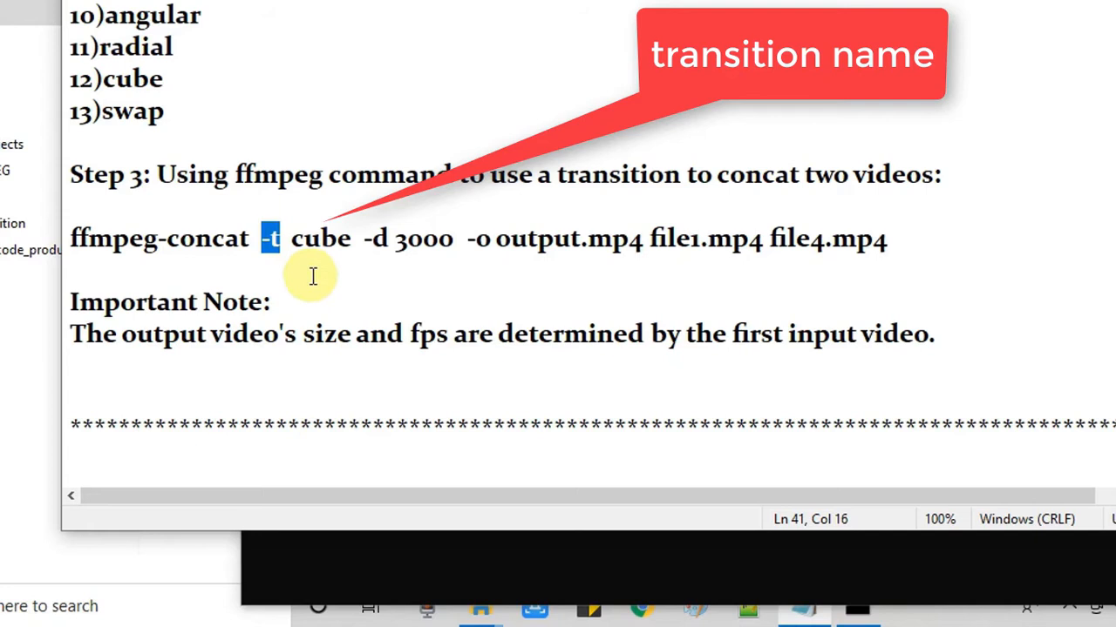
pyautogui.moveTo(347, 244)
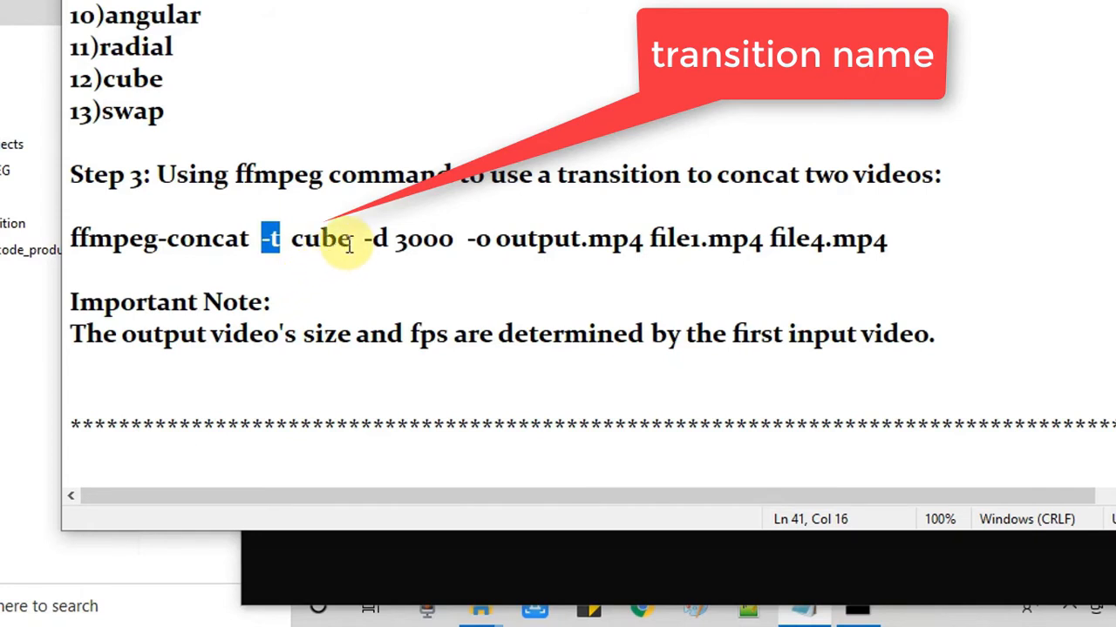
pyautogui.doubleClick(321, 238)
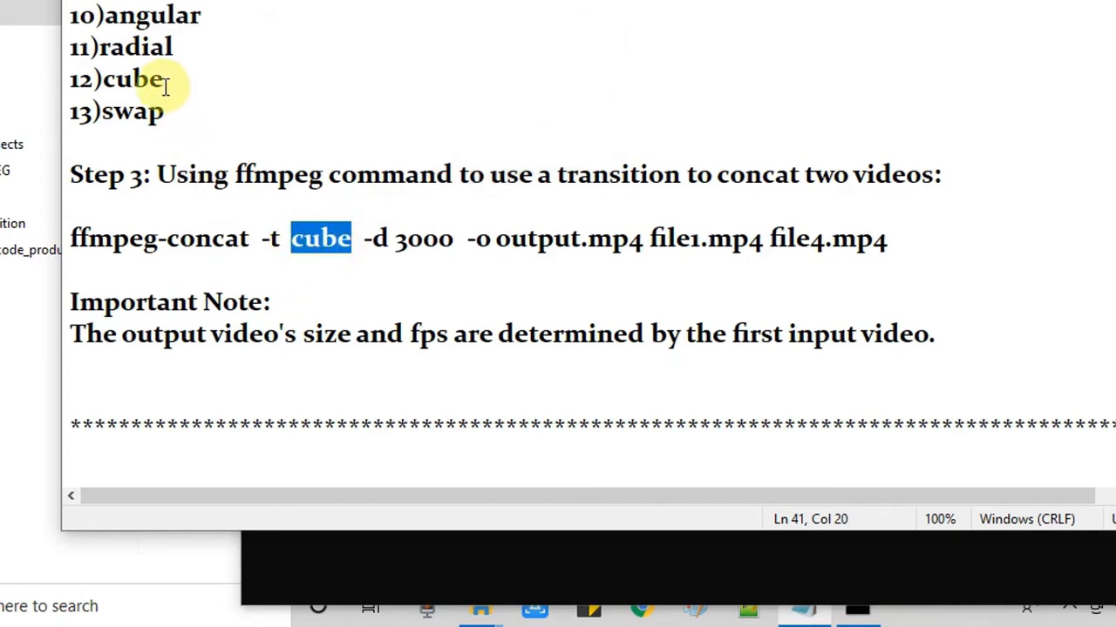
pyautogui.doubleClick(132, 79)
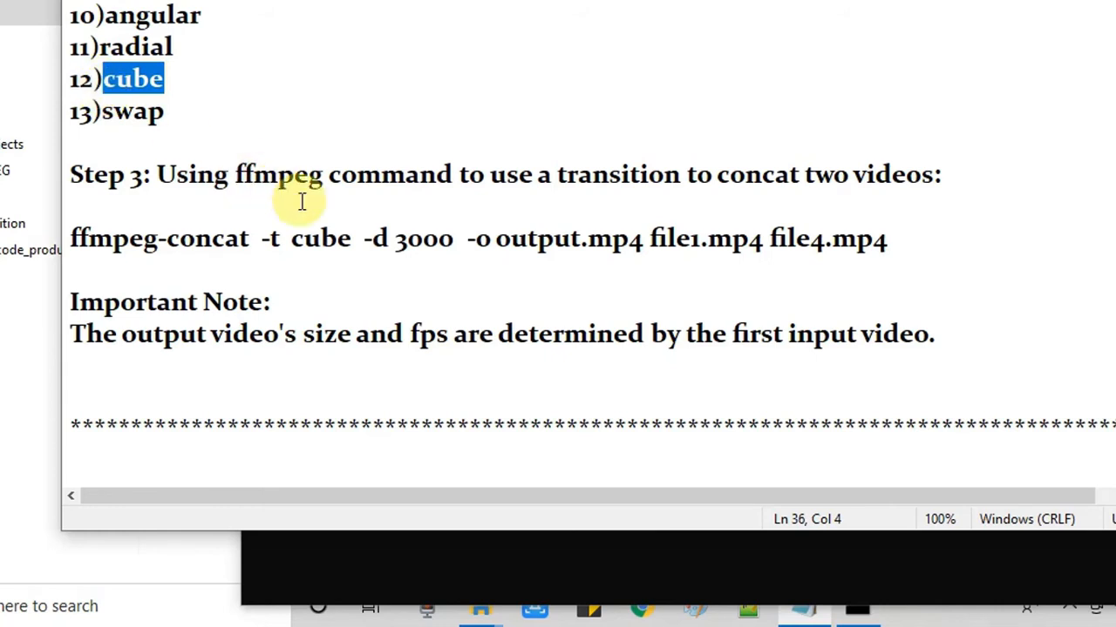
pyautogui.doubleClick(321, 238)
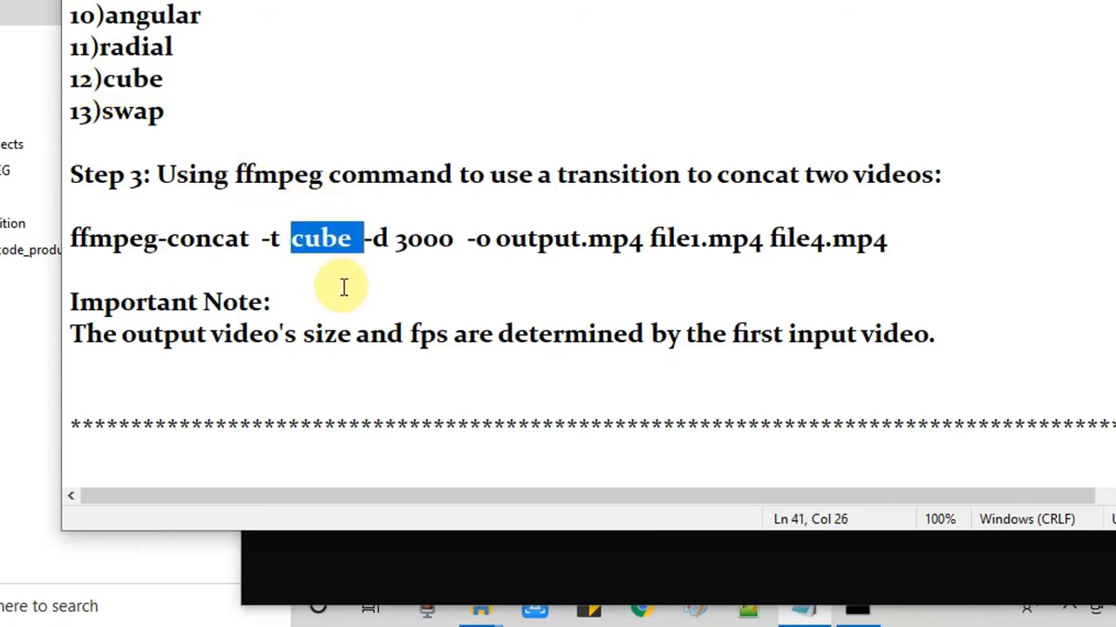
pyautogui.write('angu')
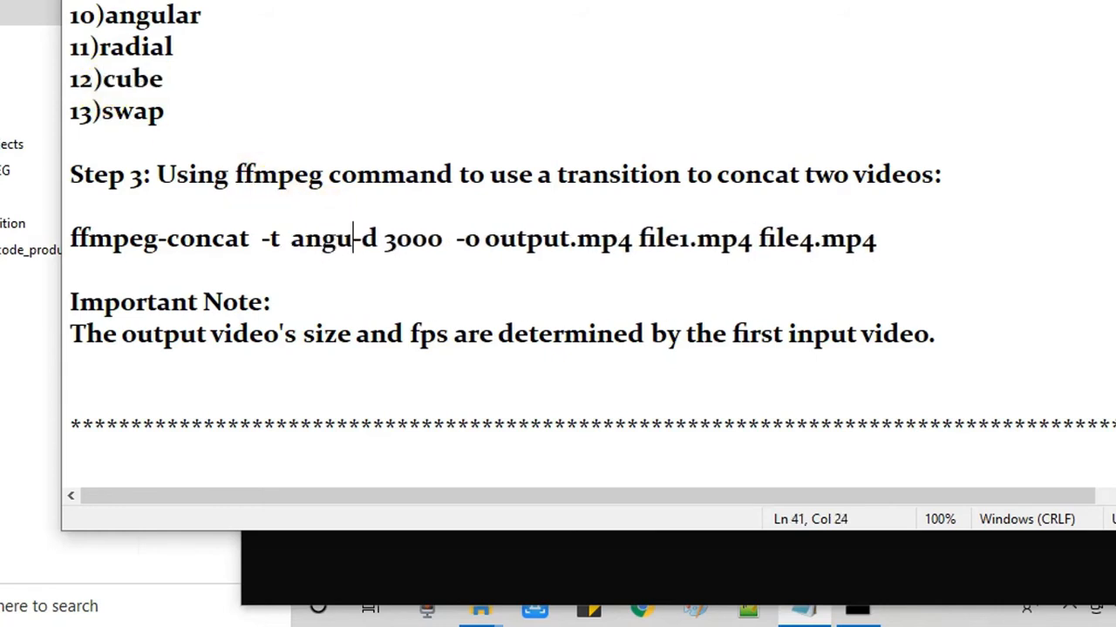
pyautogui.write('lar')
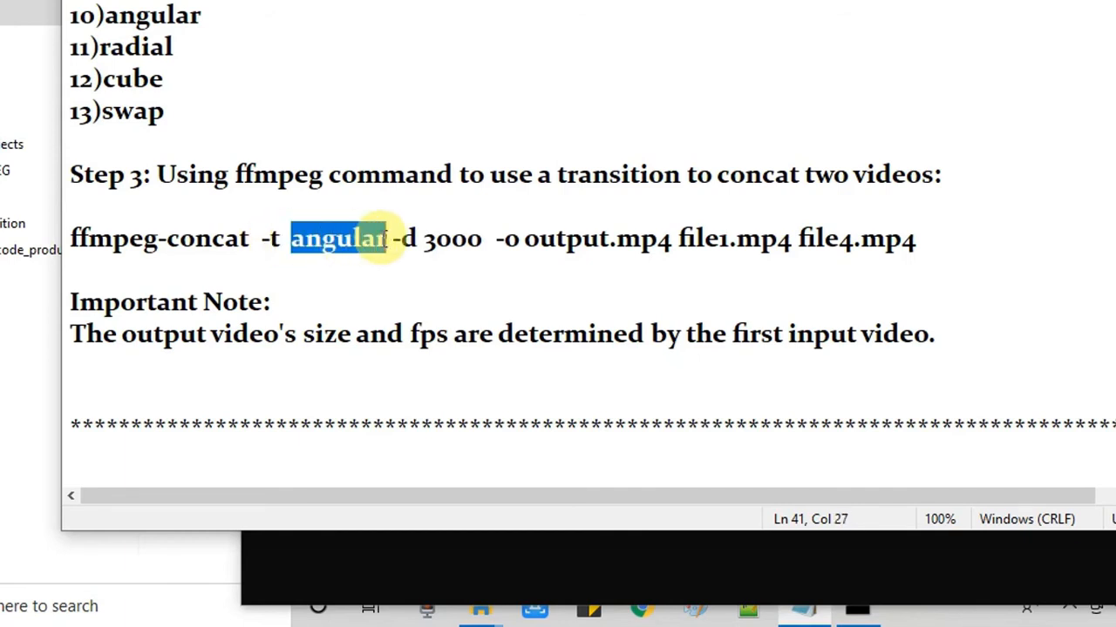
pyautogui.click(397, 238)
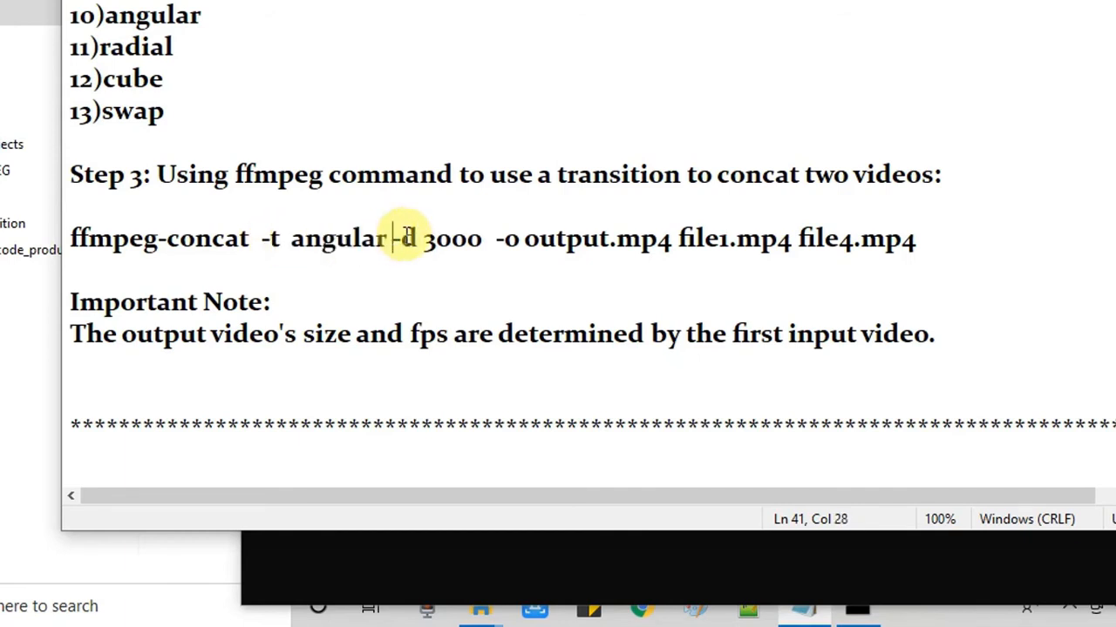
# - Change the -d duration from 3000 to 5000 and review the output and input file names
pyautogui.doubleClick(404, 238)
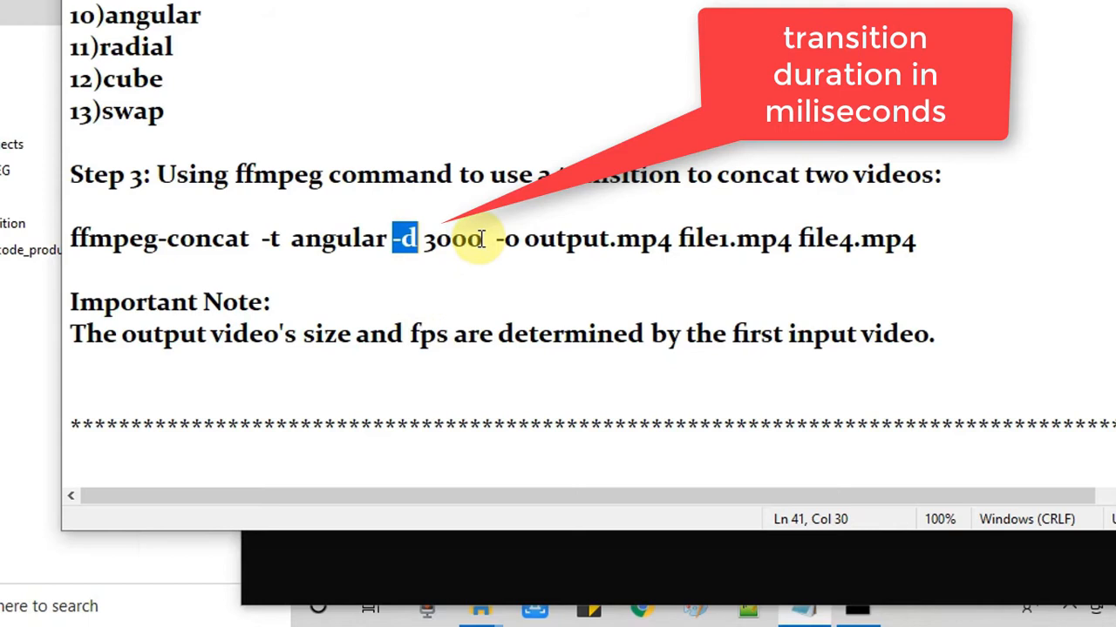
pyautogui.doubleClick(451, 238)
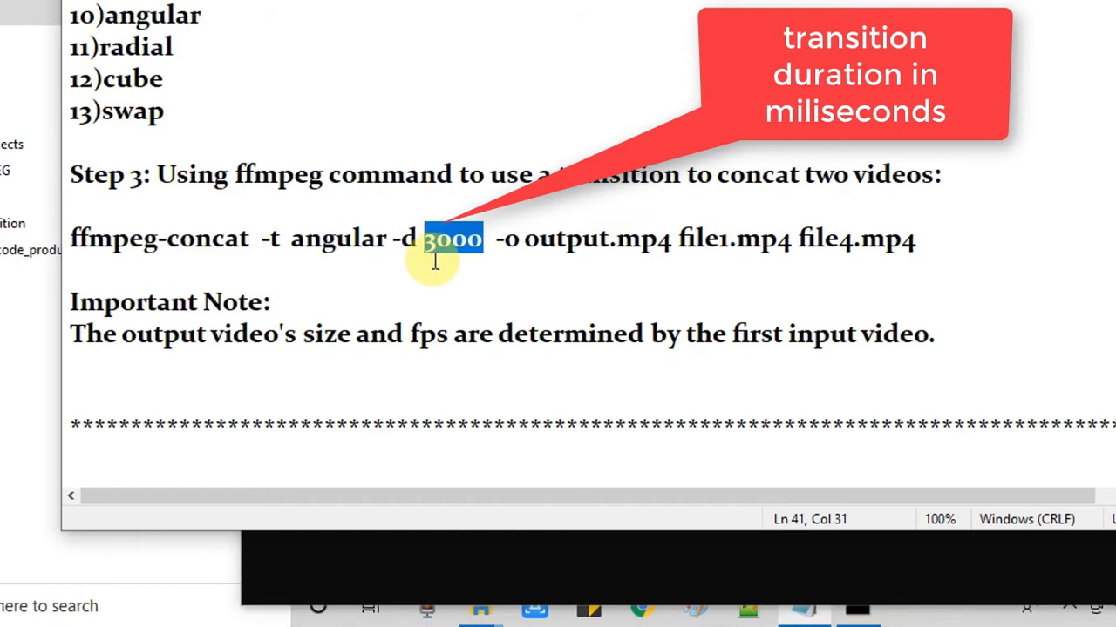
pyautogui.click(427, 238)
pyautogui.write('5')
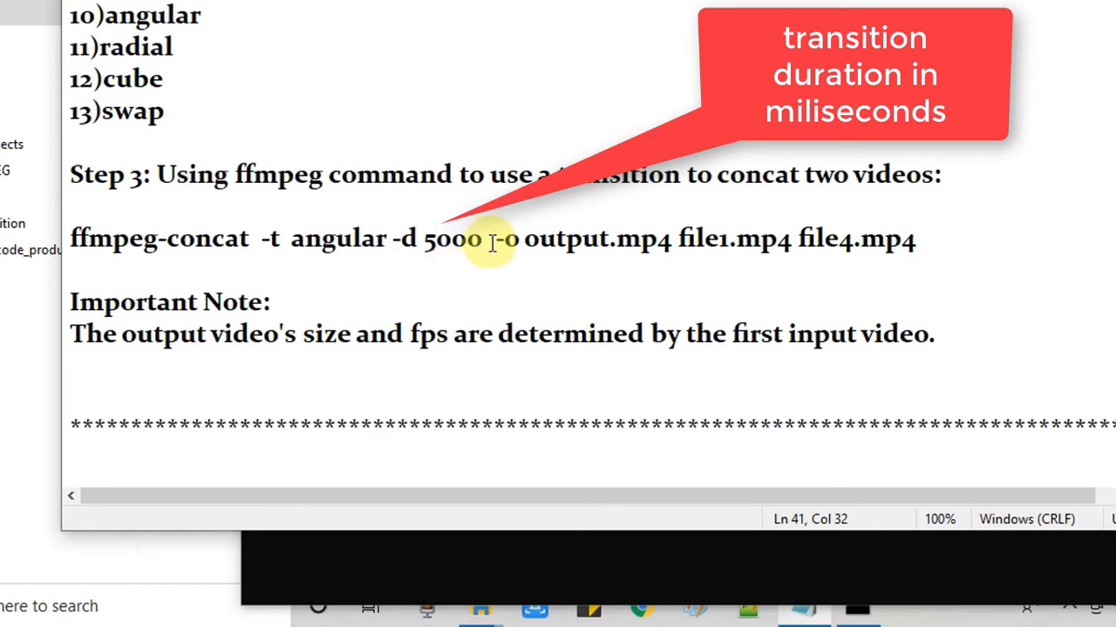
pyautogui.doubleClick(505, 238)
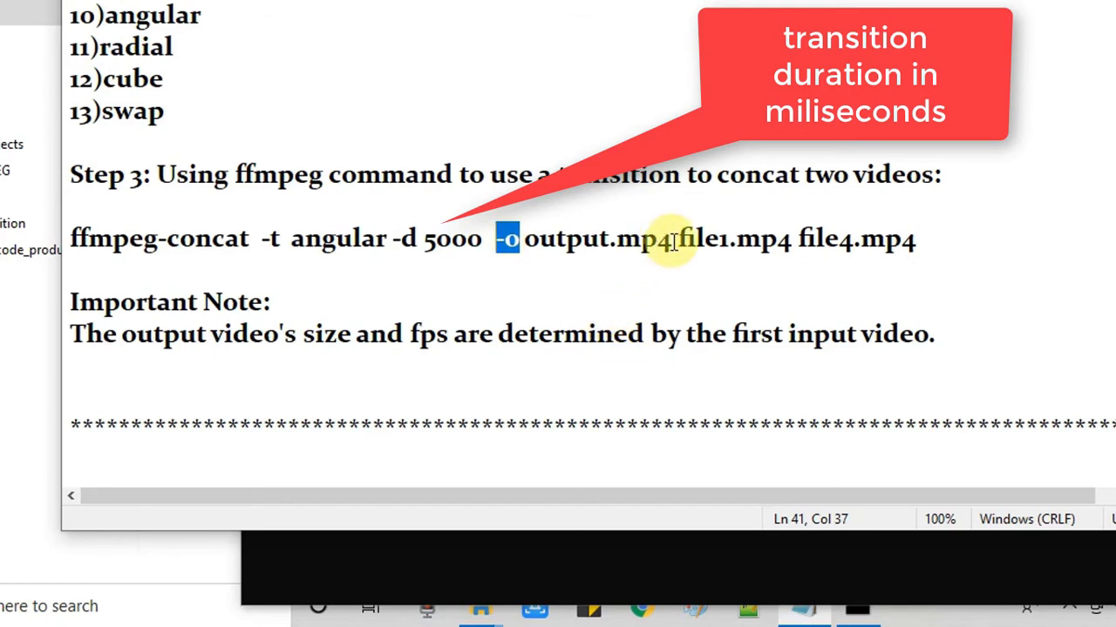
pyautogui.doubleClick(597, 238)
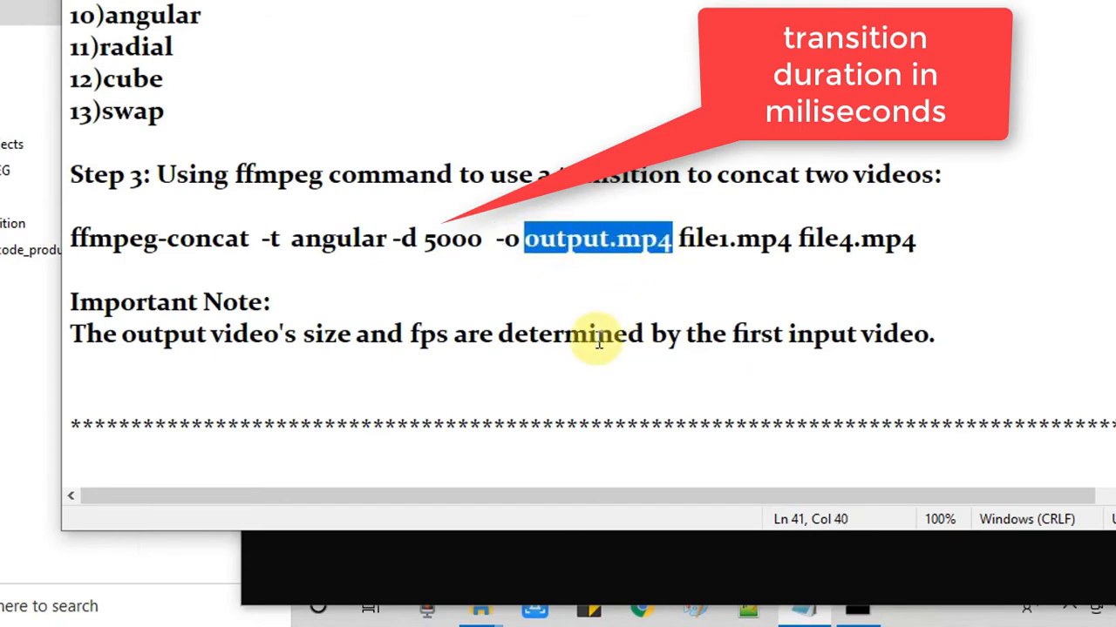
pyautogui.moveTo(626, 337)
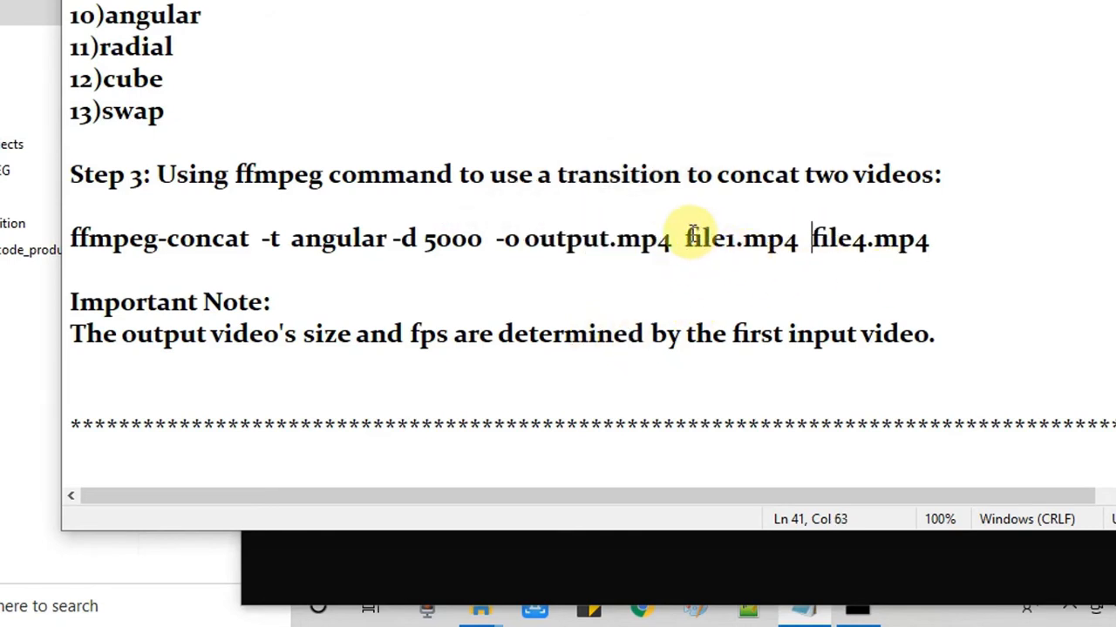
pyautogui.doubleClick(869, 239)
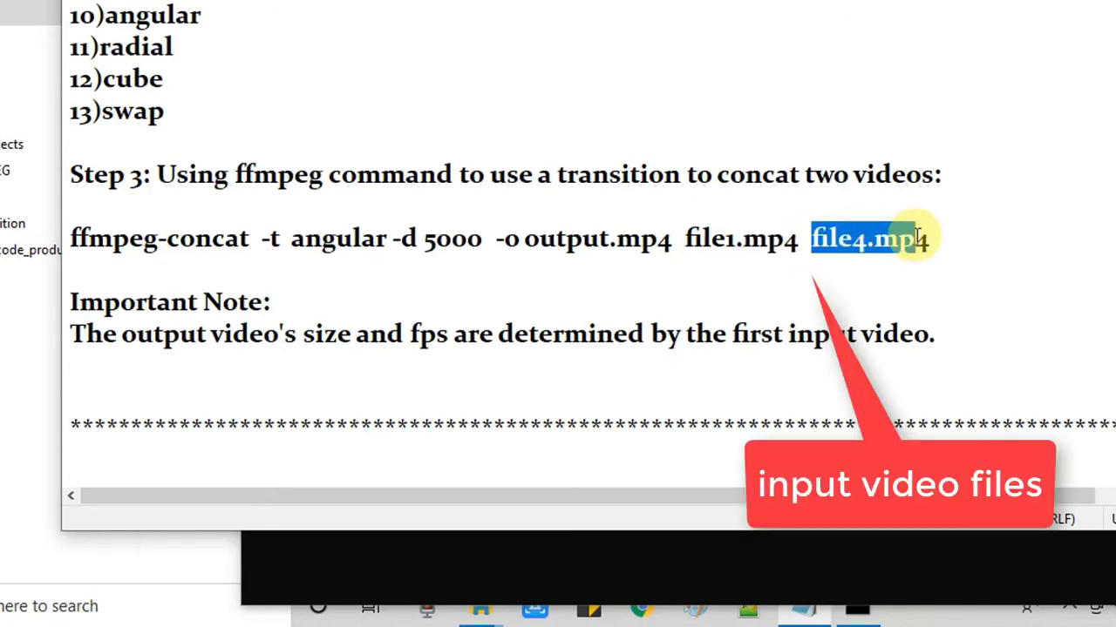
pyautogui.doubleClick(740, 239)
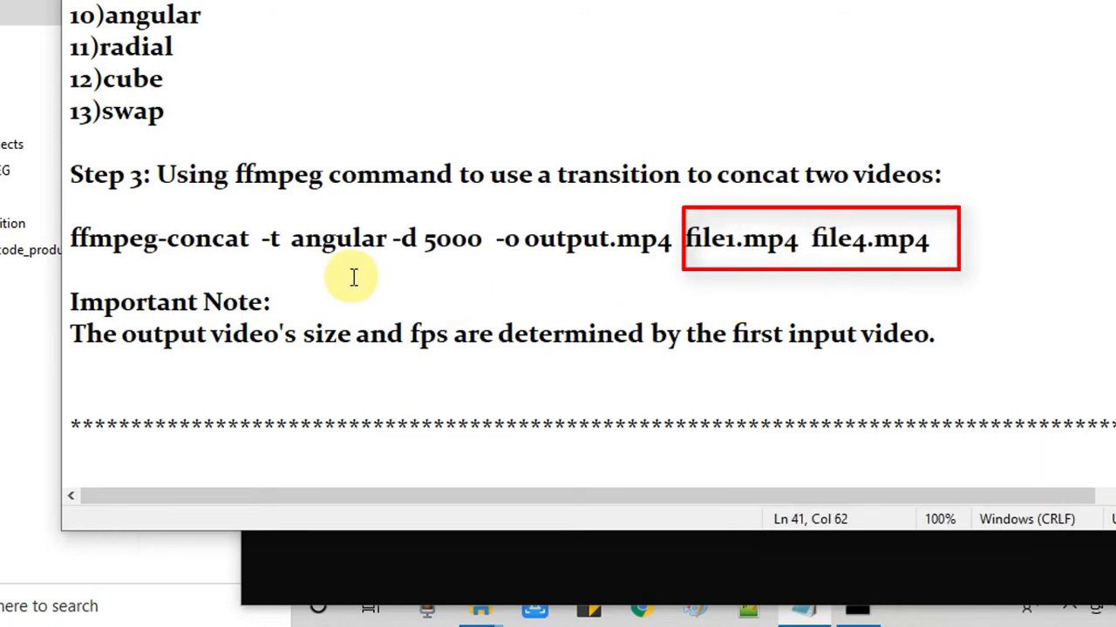
pyautogui.doubleClick(339, 238)
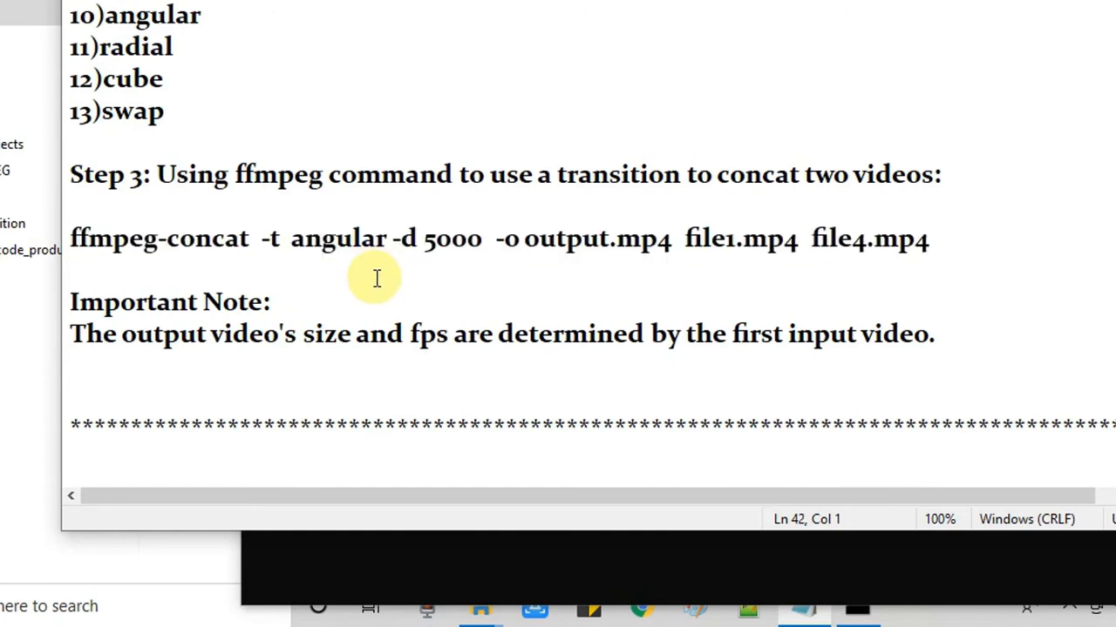
pyautogui.tripleClick(170, 302)
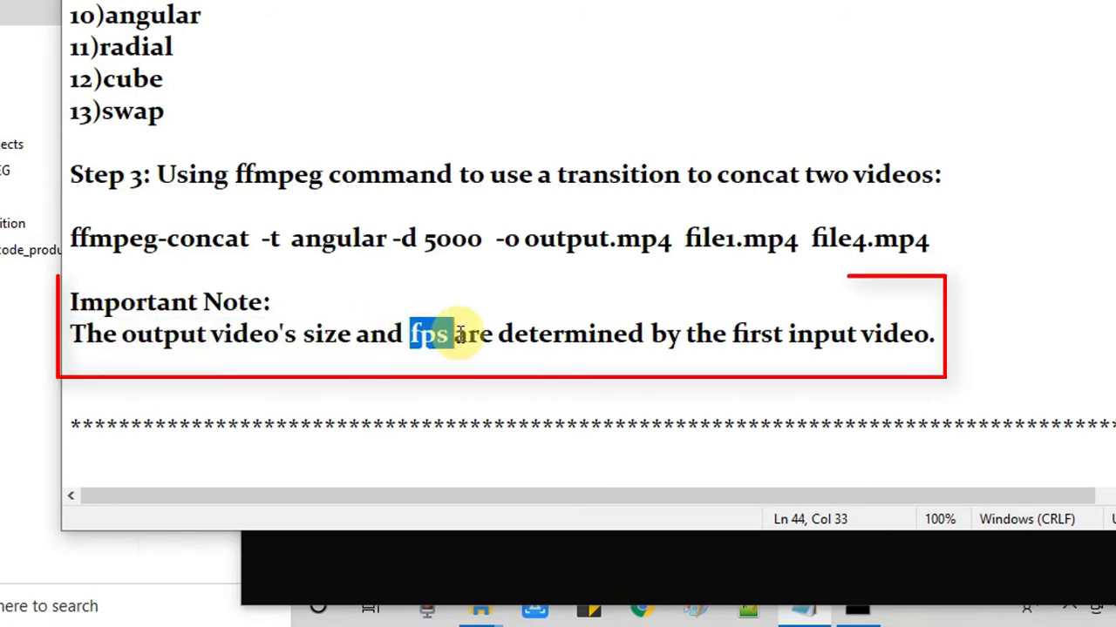
pyautogui.moveTo(427, 334); pyautogui.dragTo(676, 334)
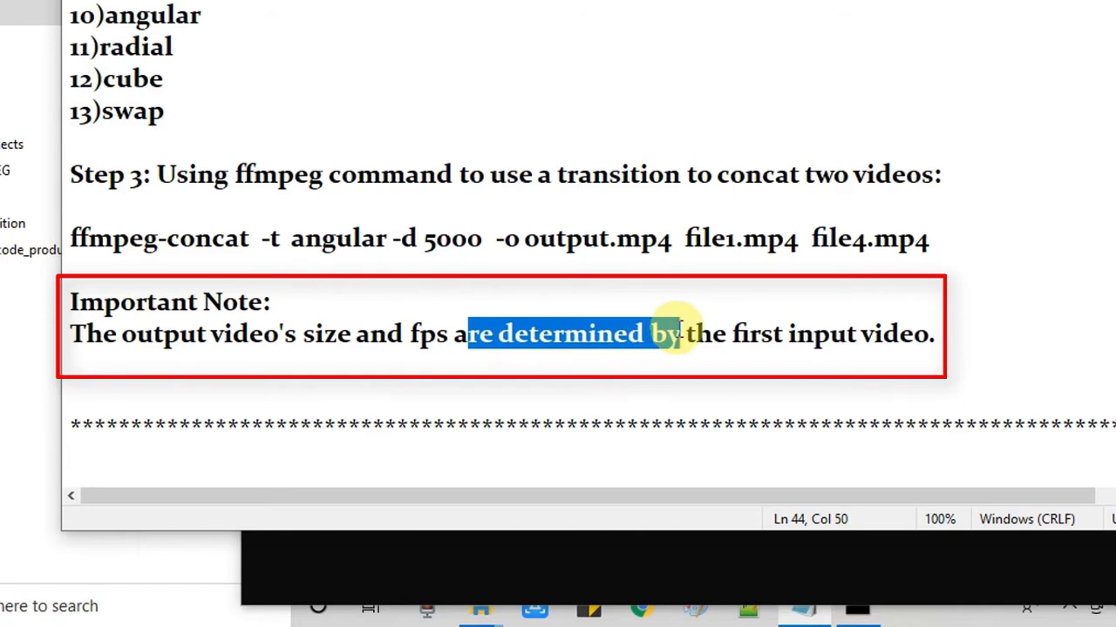
pyautogui.moveTo(671, 334); pyautogui.dragTo(932, 340)
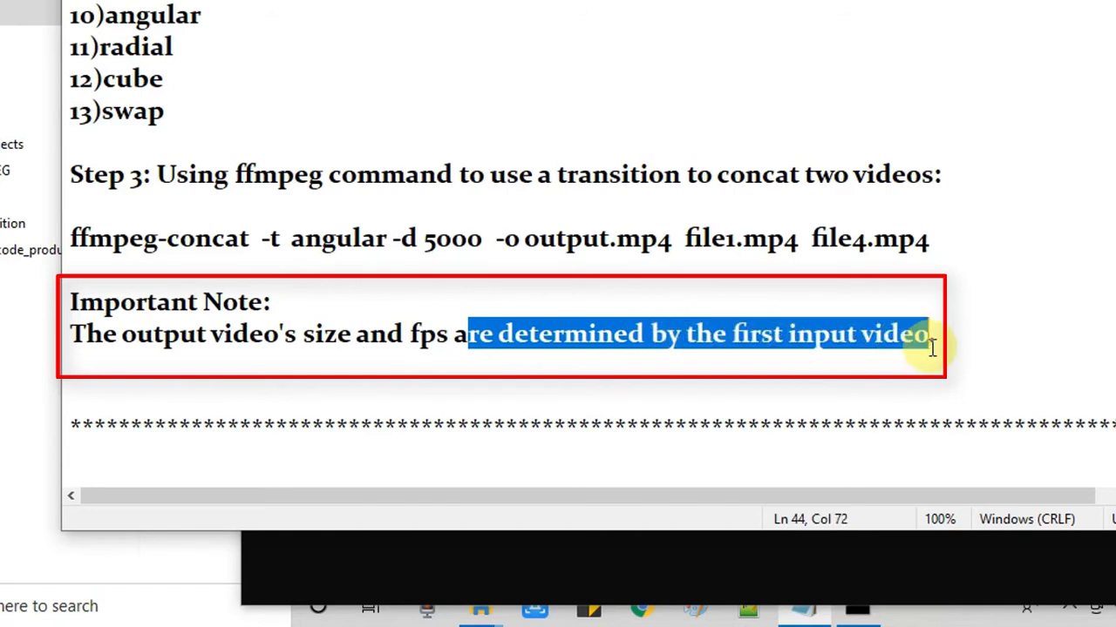
pyautogui.click(82, 333)
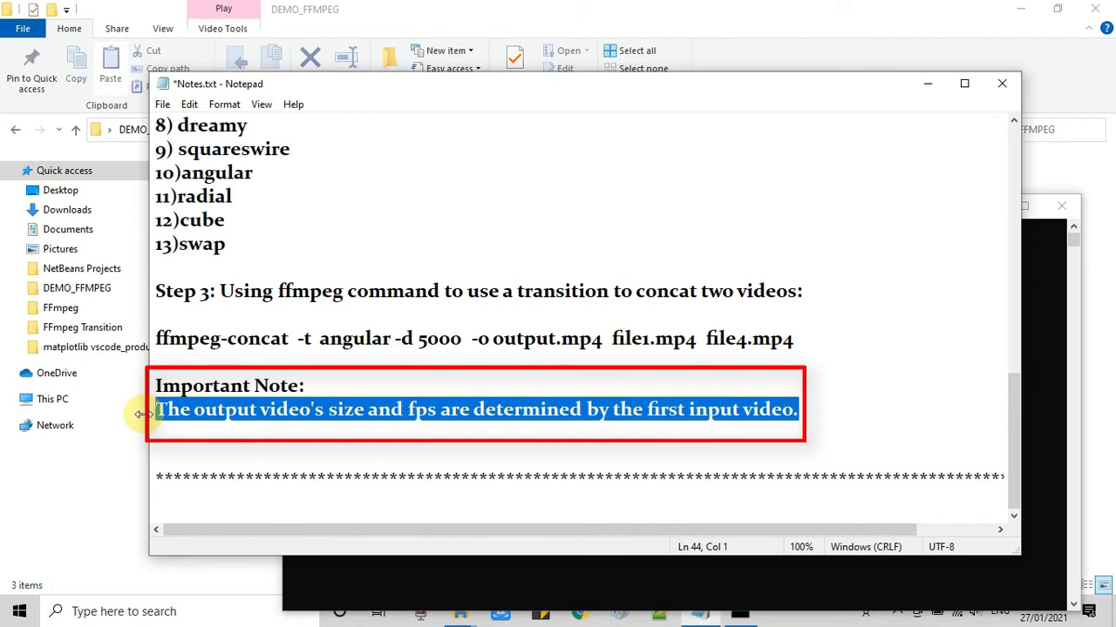
# - Browse the input clips in DEMO_FFMPEG, then switch back to Notes.txt in Notepad
pyautogui.click(240, 409)
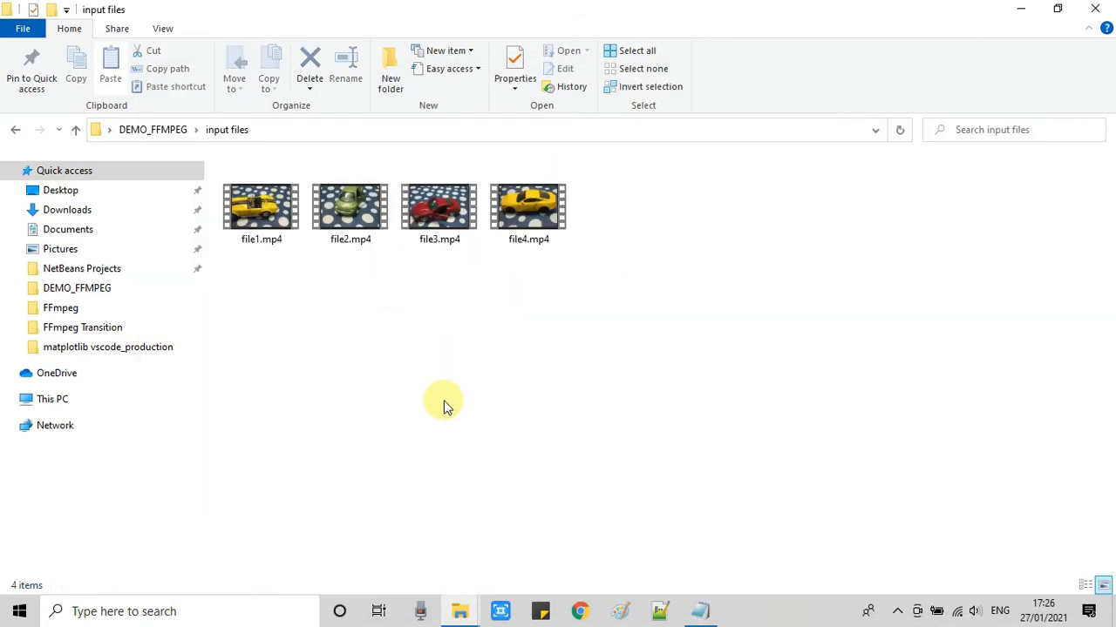
pyautogui.click(349, 207)
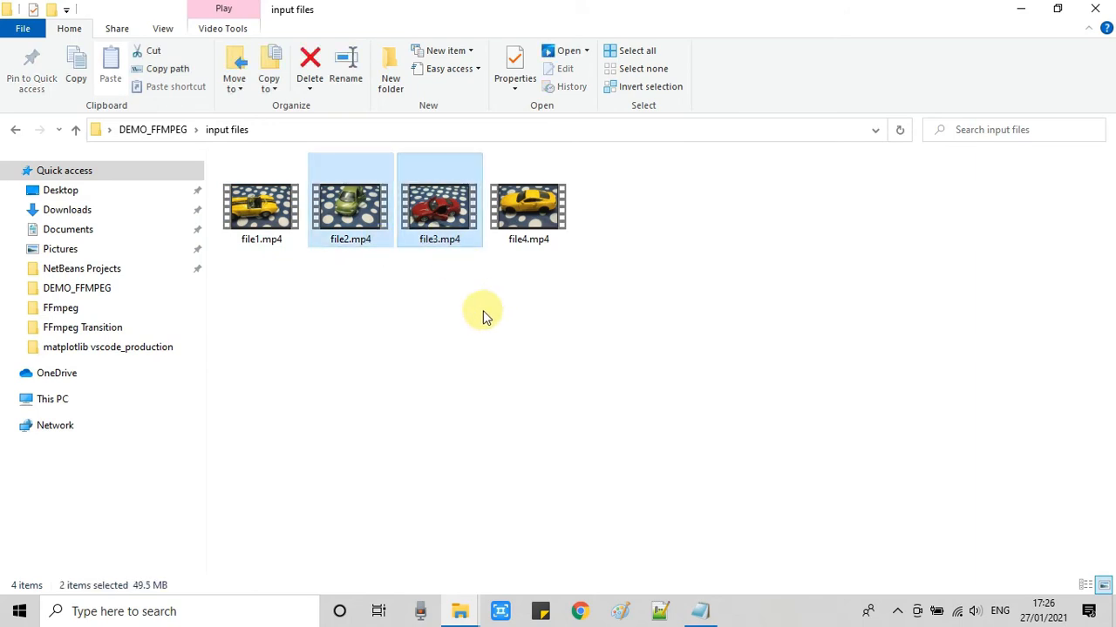
pyautogui.moveTo(155, 129)
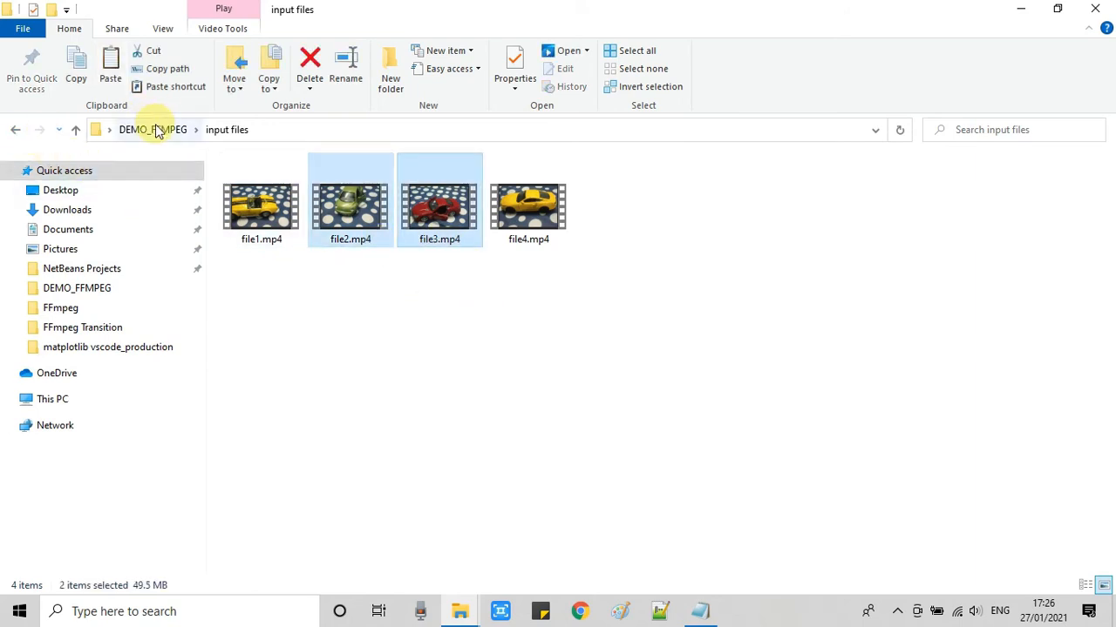
pyautogui.click(153, 129)
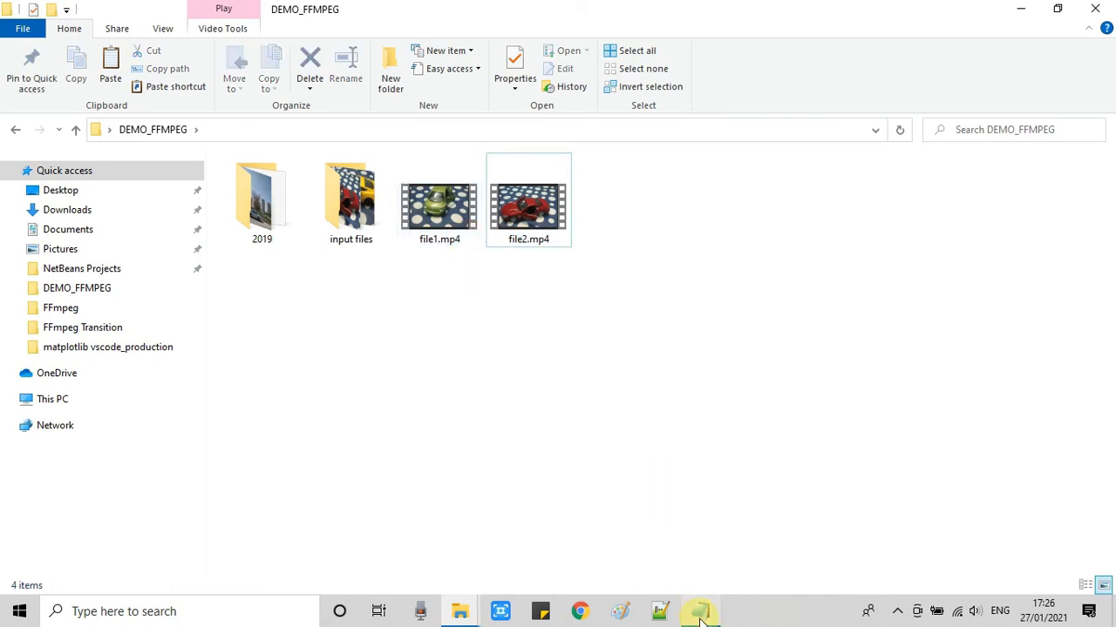
pyautogui.click(699, 610)
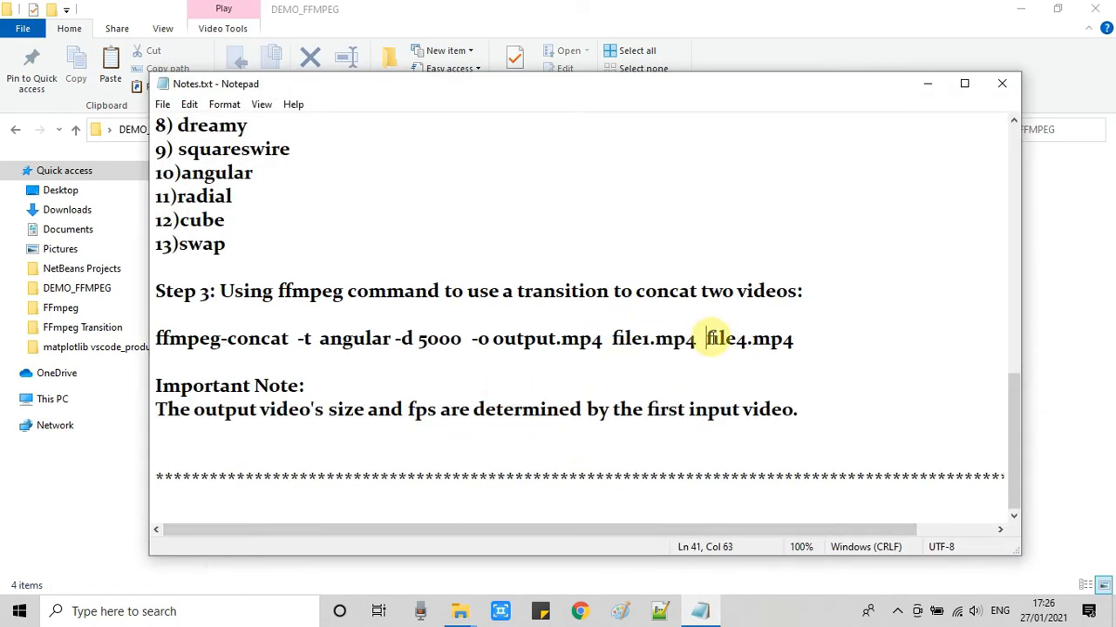
# - Change the second input from file4.mp4 to file2.mp4, fix spacing, and select the command line
pyautogui.click(649, 339)
pyautogui.write('2')
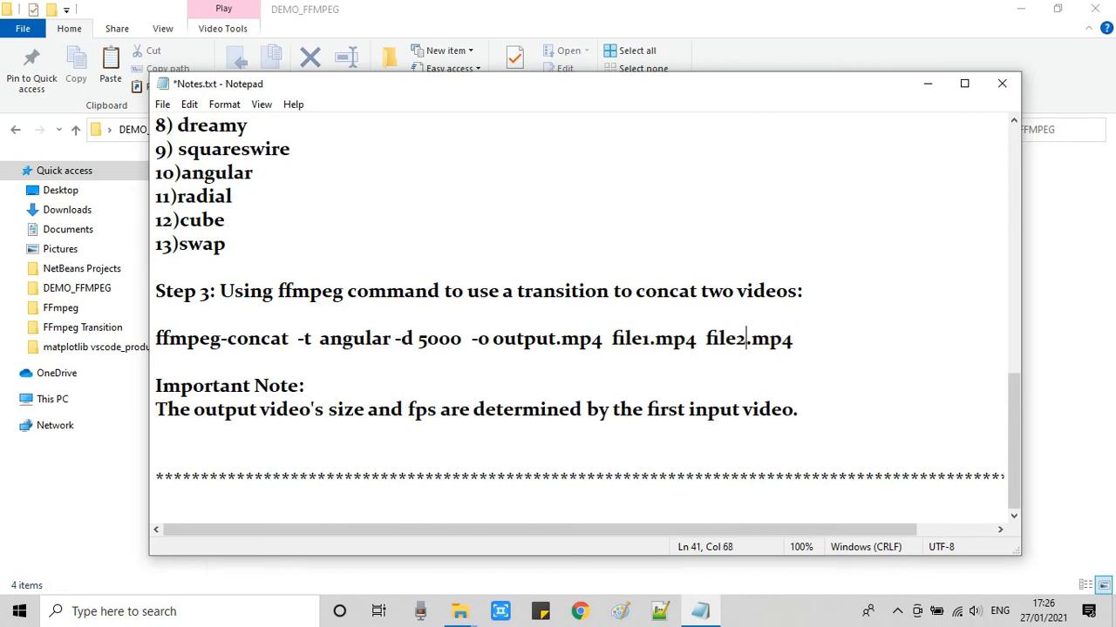
pyautogui.doubleClick(652, 338)
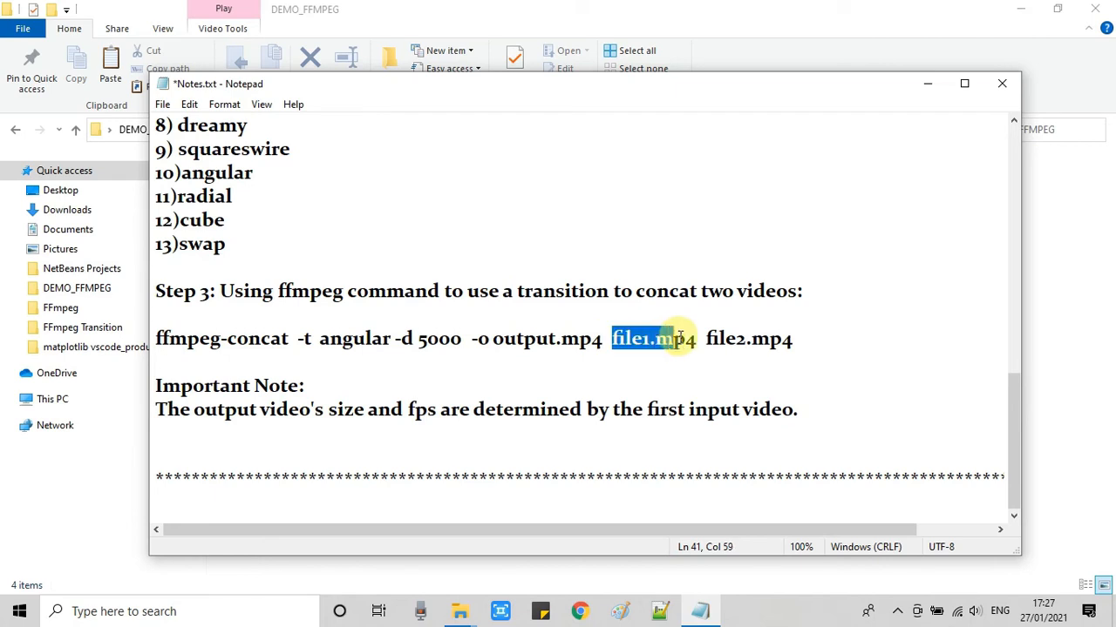
pyautogui.doubleClick(745, 338)
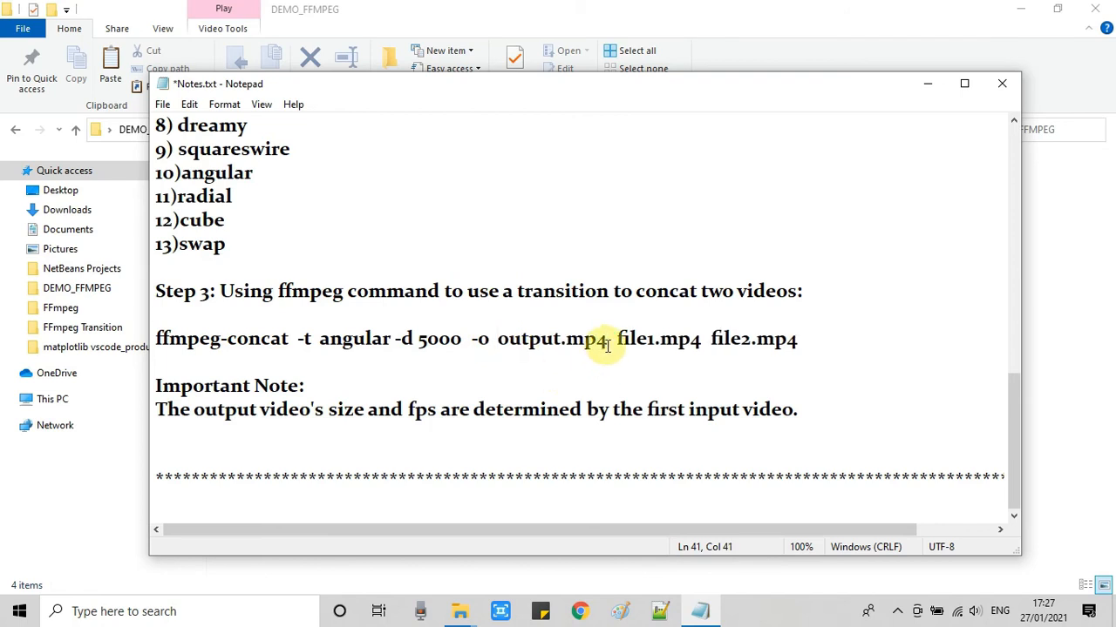
pyautogui.moveTo(616, 338); pyautogui.dragTo(795, 338)
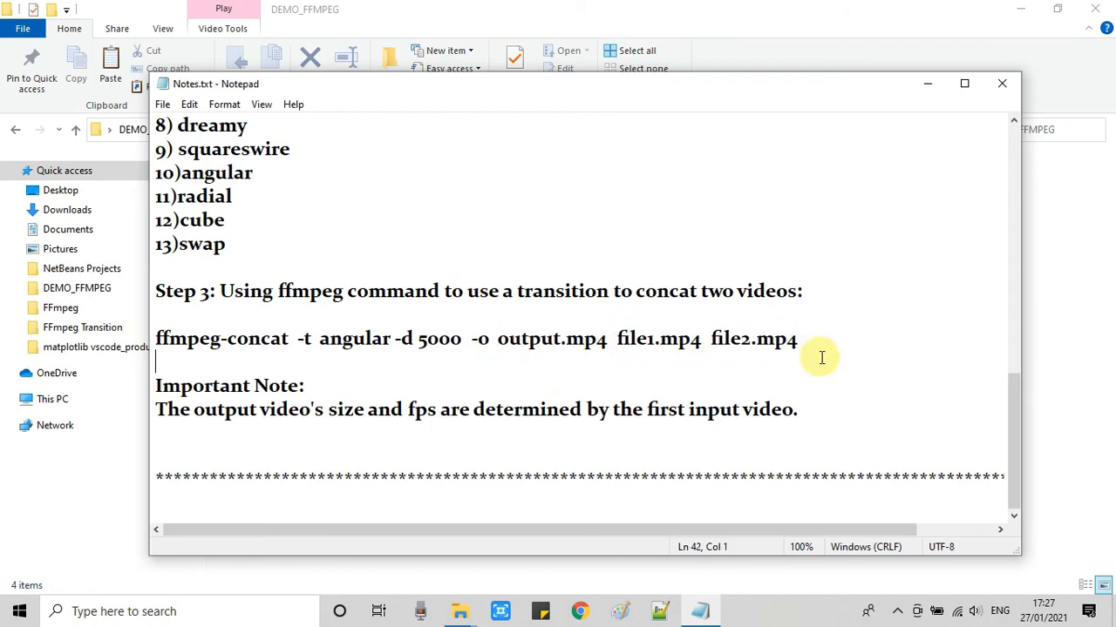
pyautogui.tripleClick(349, 339)
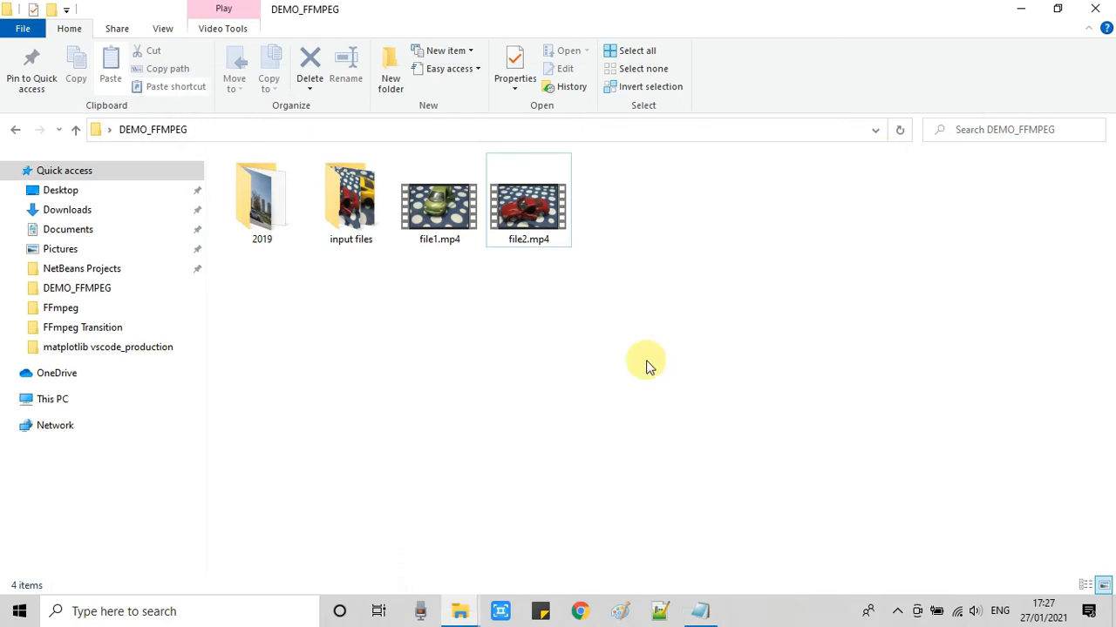
# - Type cmd into the DEMO_FFMPEG address bar to open Command Prompt there
pyautogui.click(528, 201)
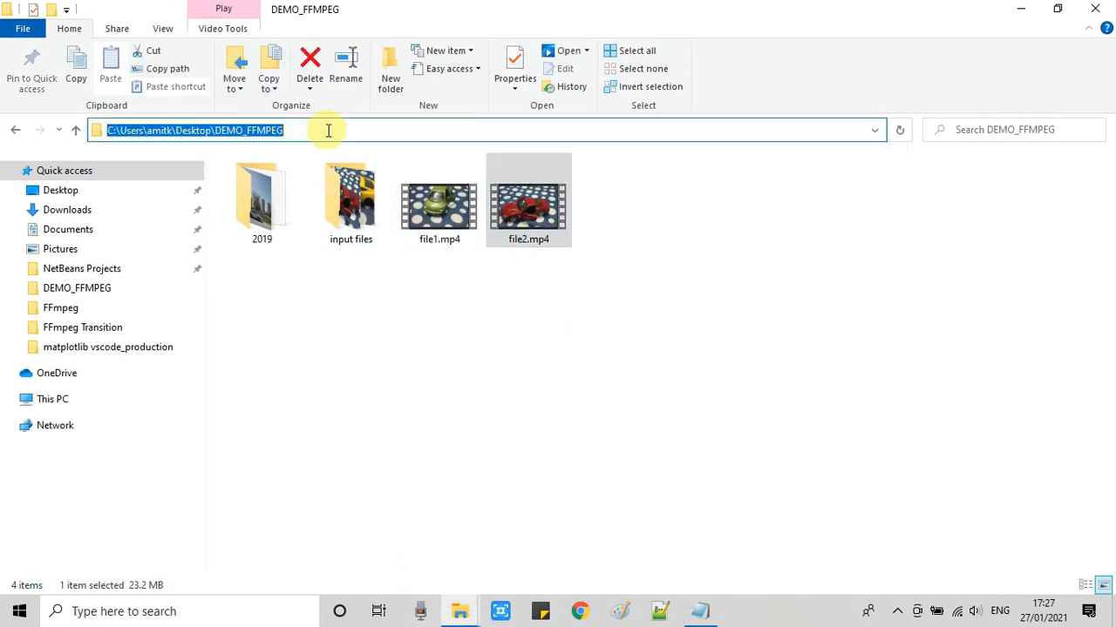
pyautogui.write('cmd')
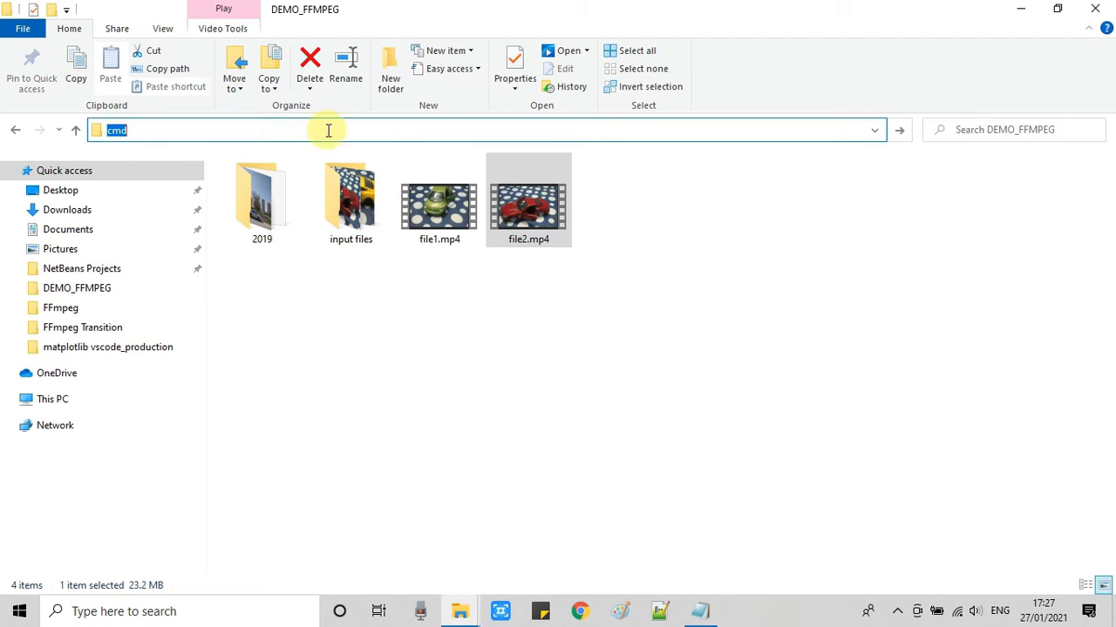
pyautogui.press('Enter')
pyautogui.write('ffmpeg-concat  -t  angular -d 5000  -o  output.mp4  file1.mp4  file2.mp4')
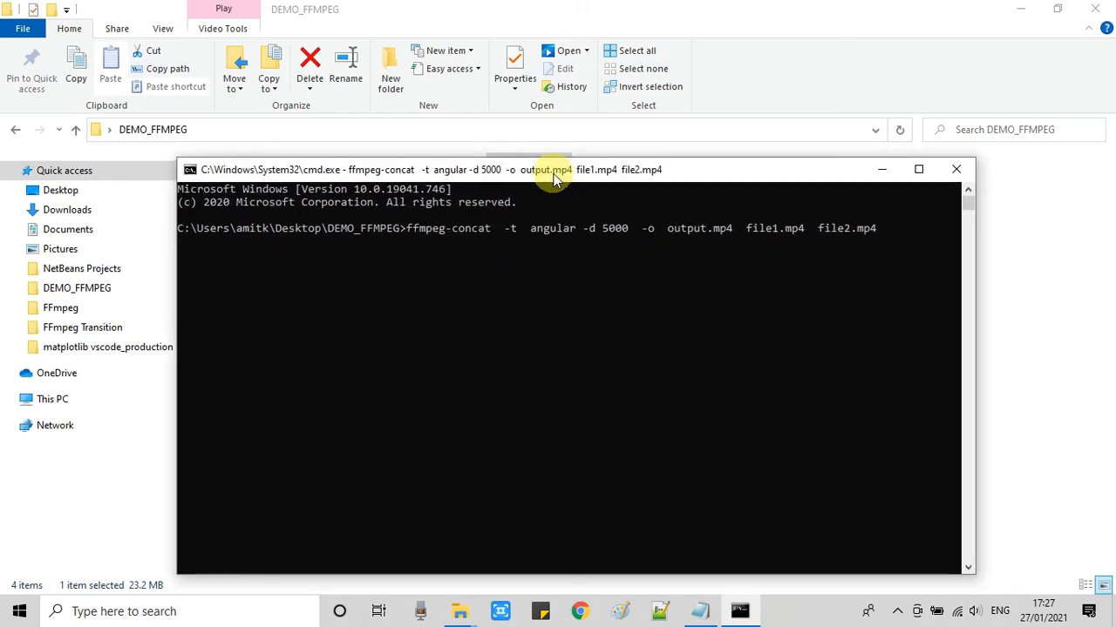
# - Nudge the console window up and wait for ffmpeg-concat to finish writing output.mp4
pyautogui.moveTo(553, 169); pyautogui.dragTo(554, 159)
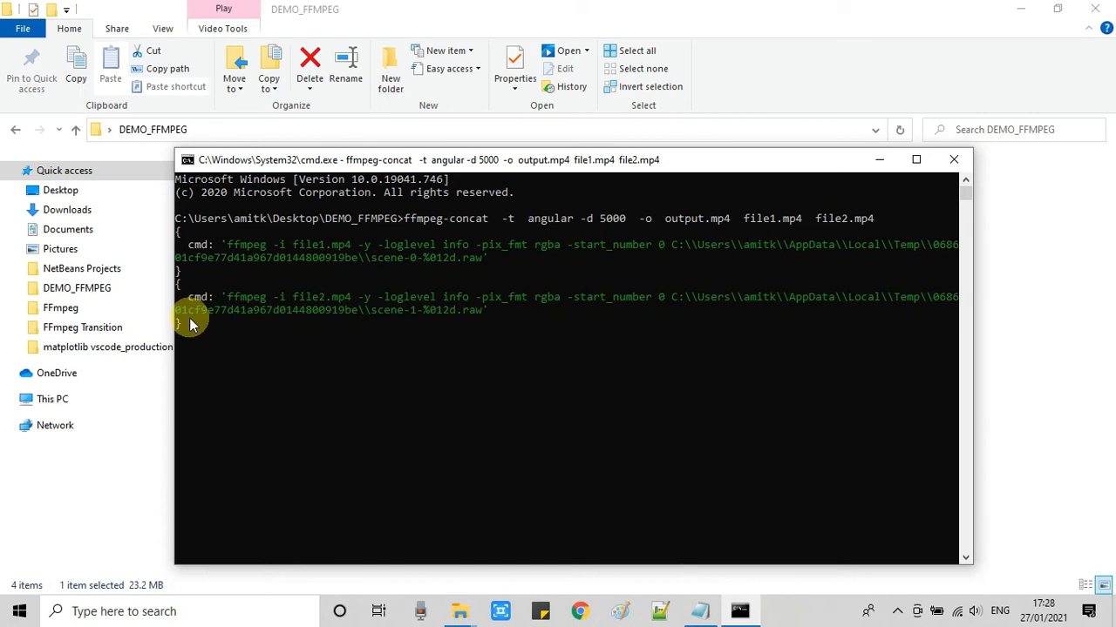
pyautogui.moveTo(391, 394)
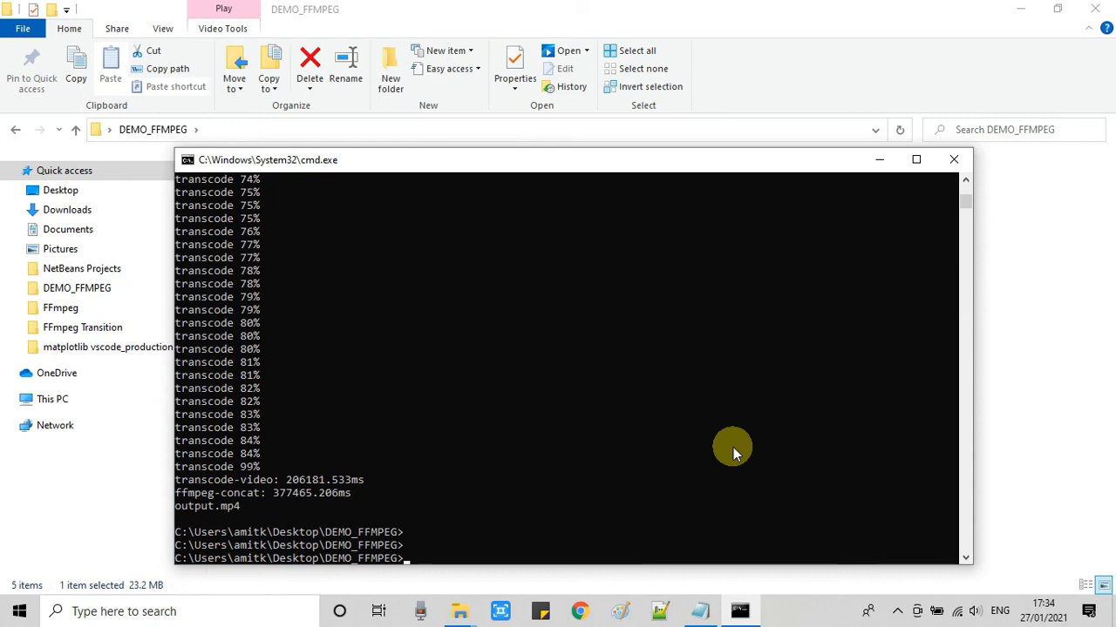
pyautogui.click(257, 506)
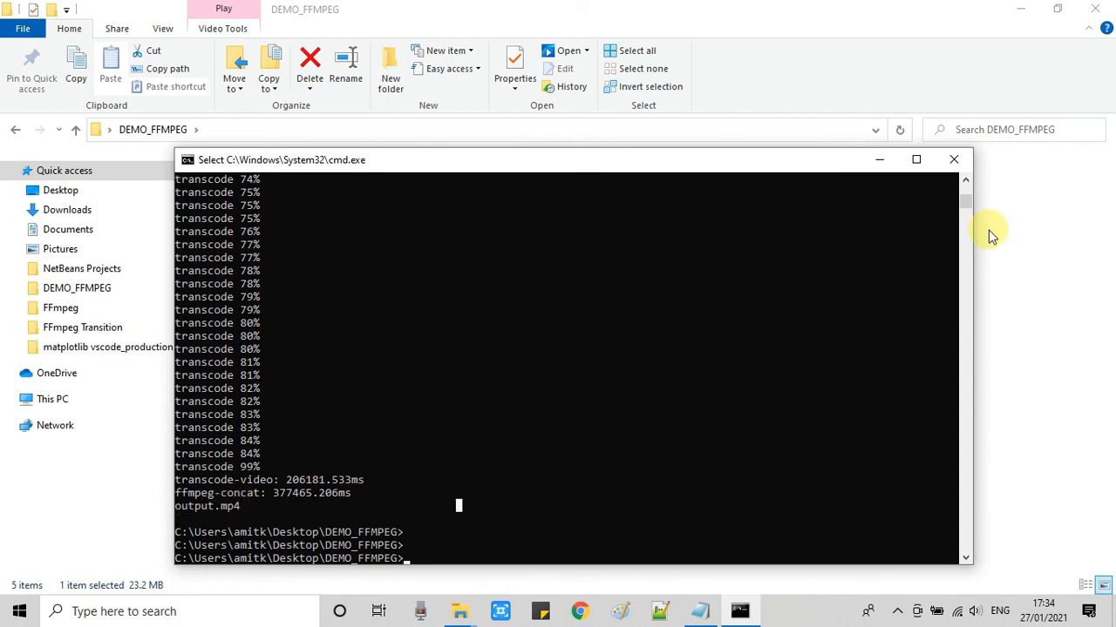
pyautogui.moveTo(880, 160)
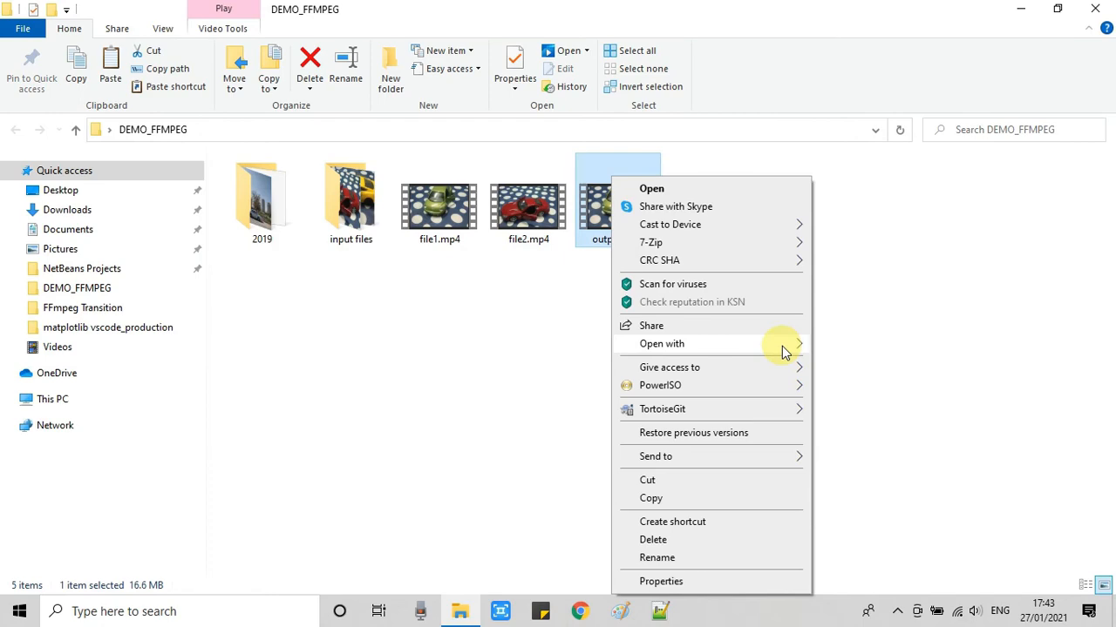
# - Open output.mp4 with VLC media player to play the concatenated video
pyautogui.click(661, 344)
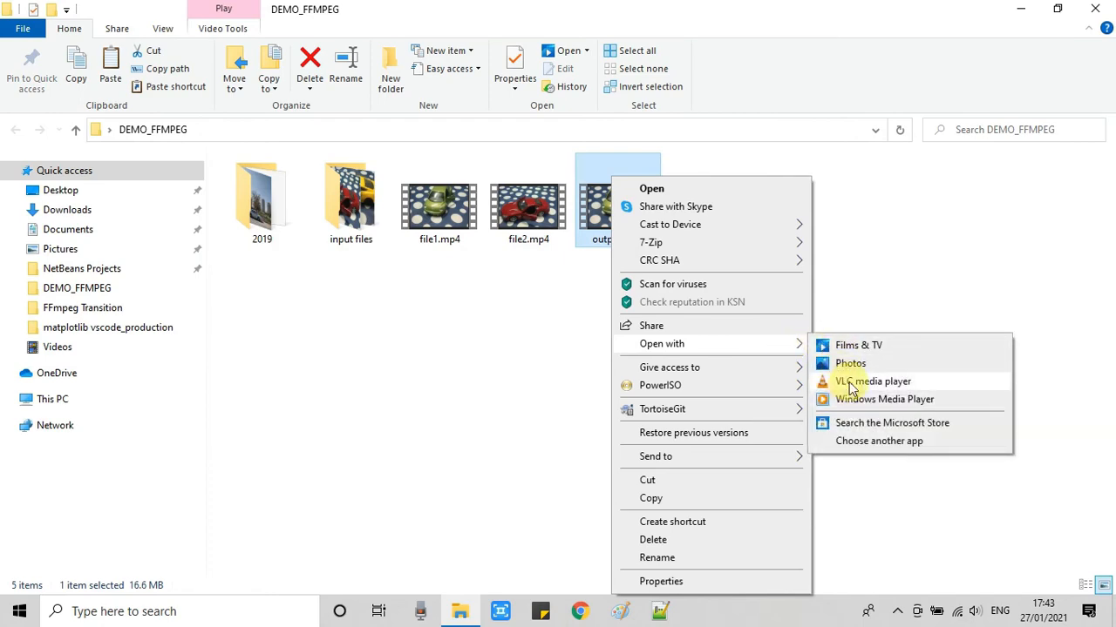
pyautogui.click(873, 380)
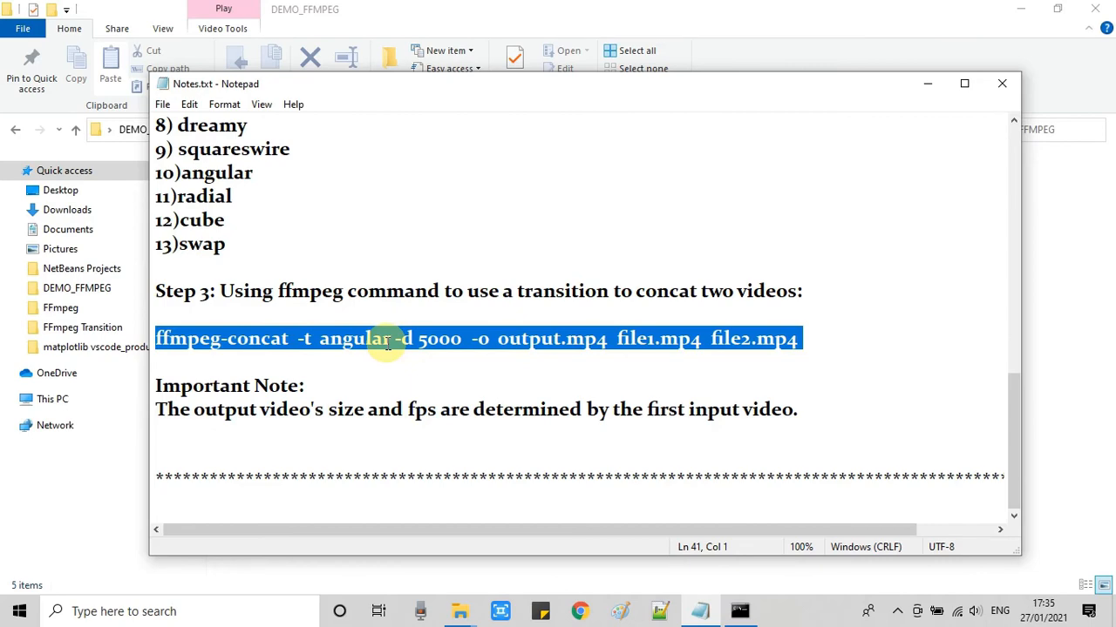
pyautogui.doubleClick(355, 338)
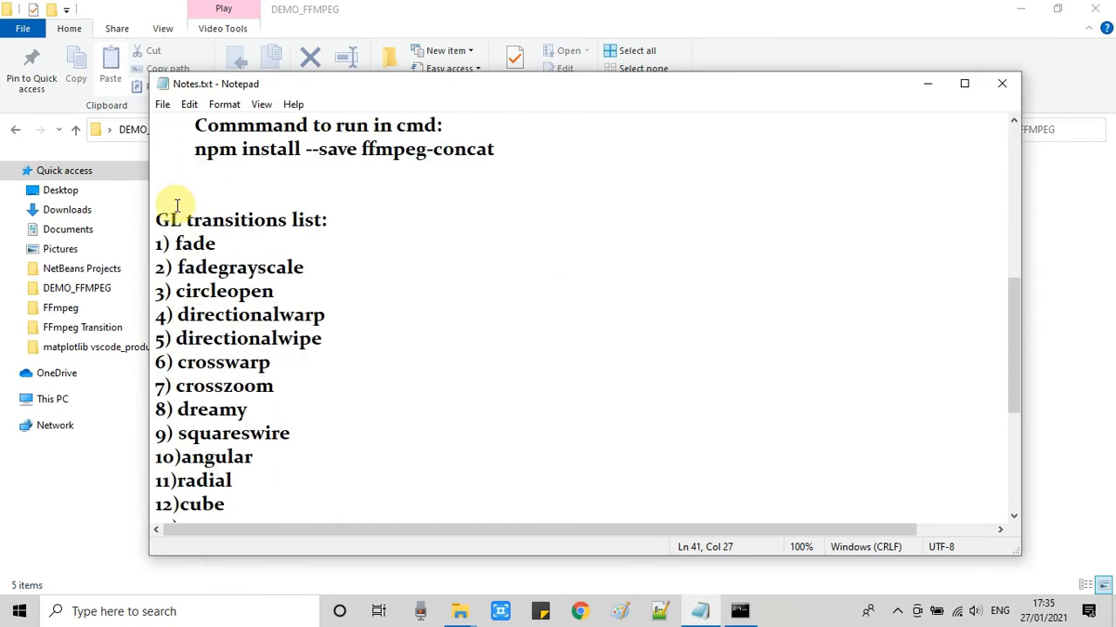
pyautogui.moveTo(177, 207); pyautogui.dragTo(253, 489)
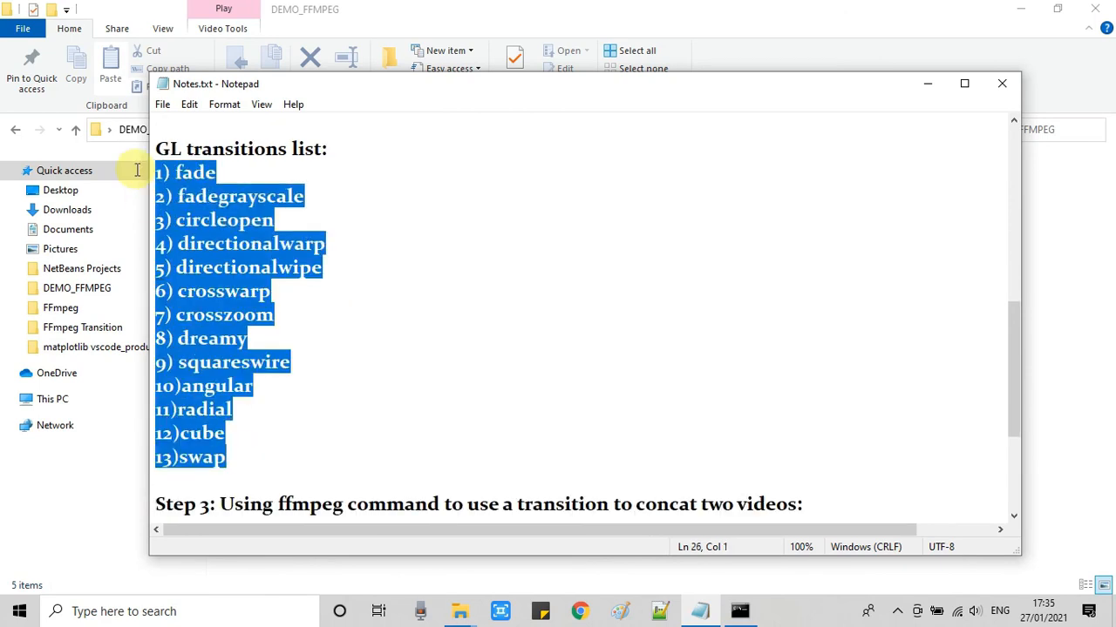
pyautogui.click(274, 315)
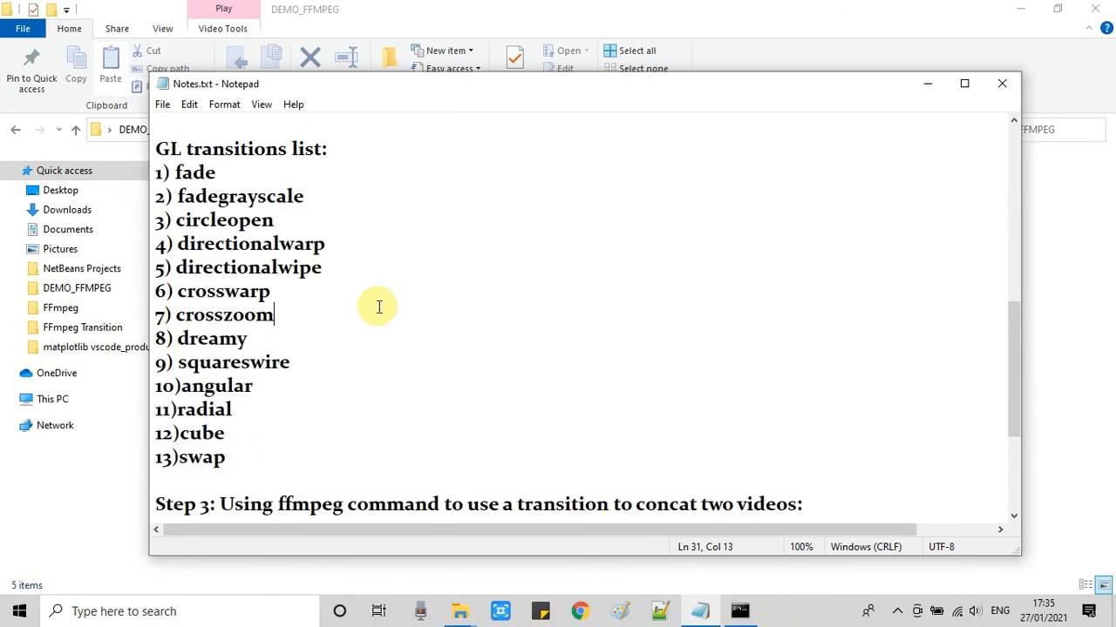
pyautogui.scroll(-3)
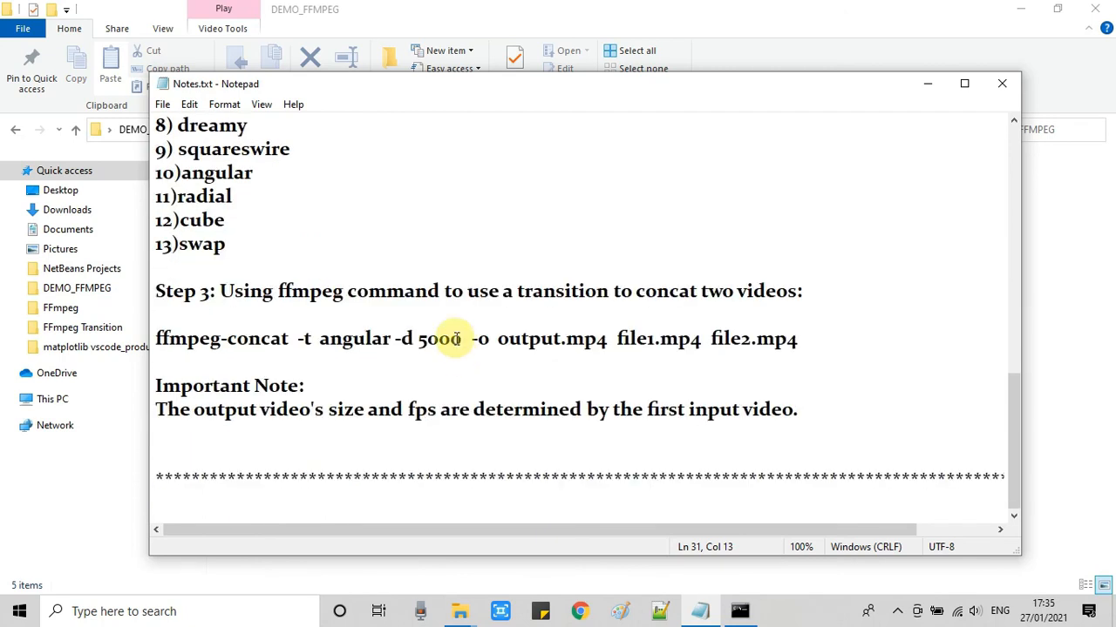
pyautogui.doubleClick(441, 338)
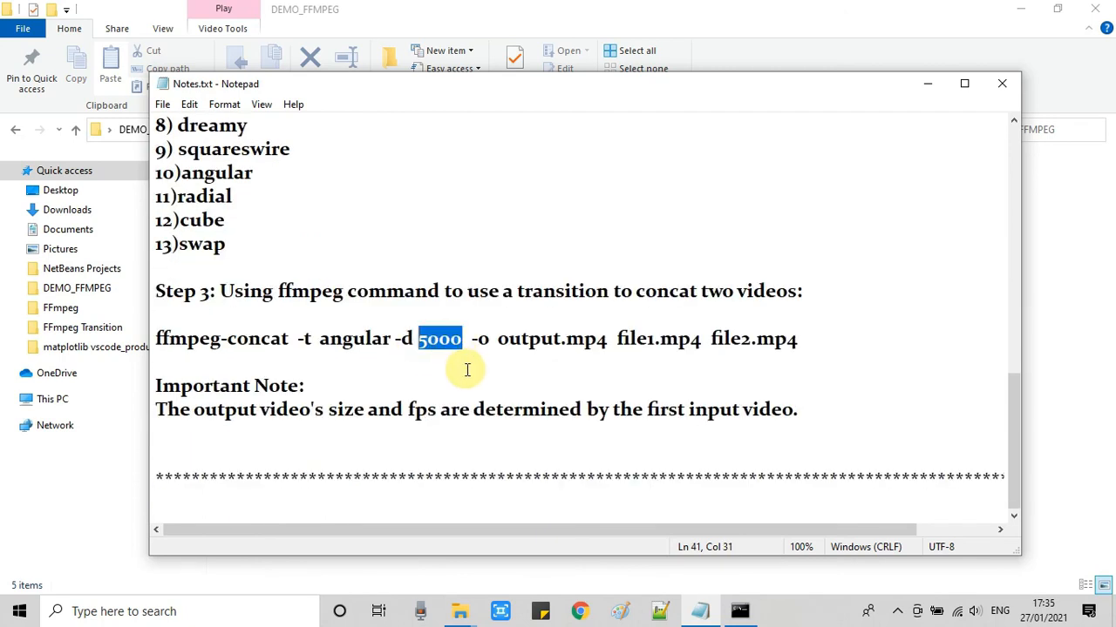
pyautogui.moveTo(463, 373)
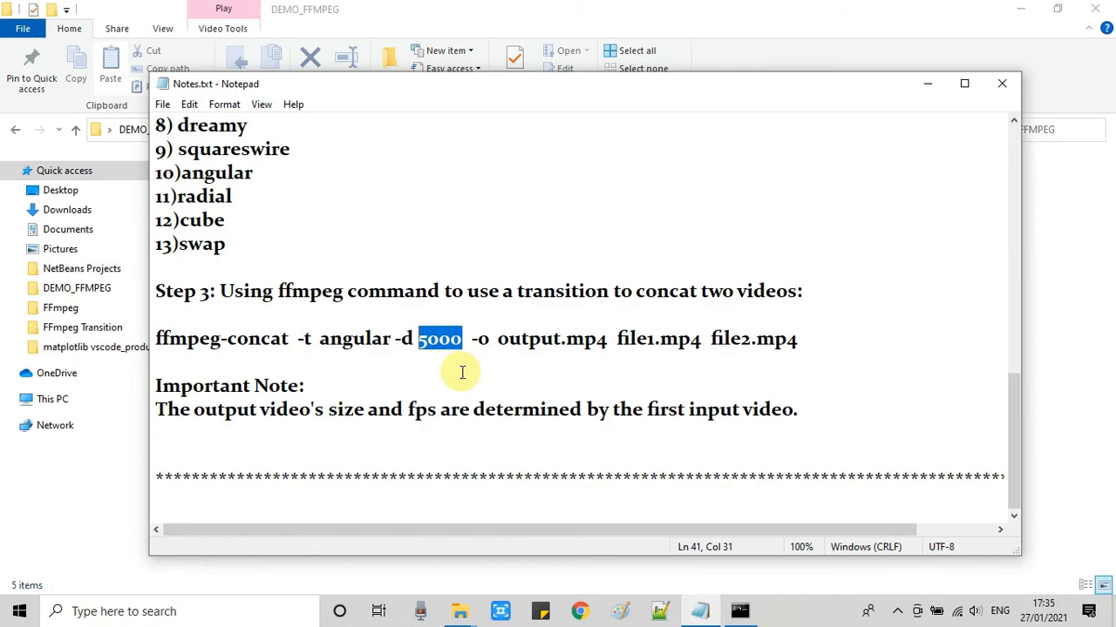
pyautogui.moveTo(453, 361)
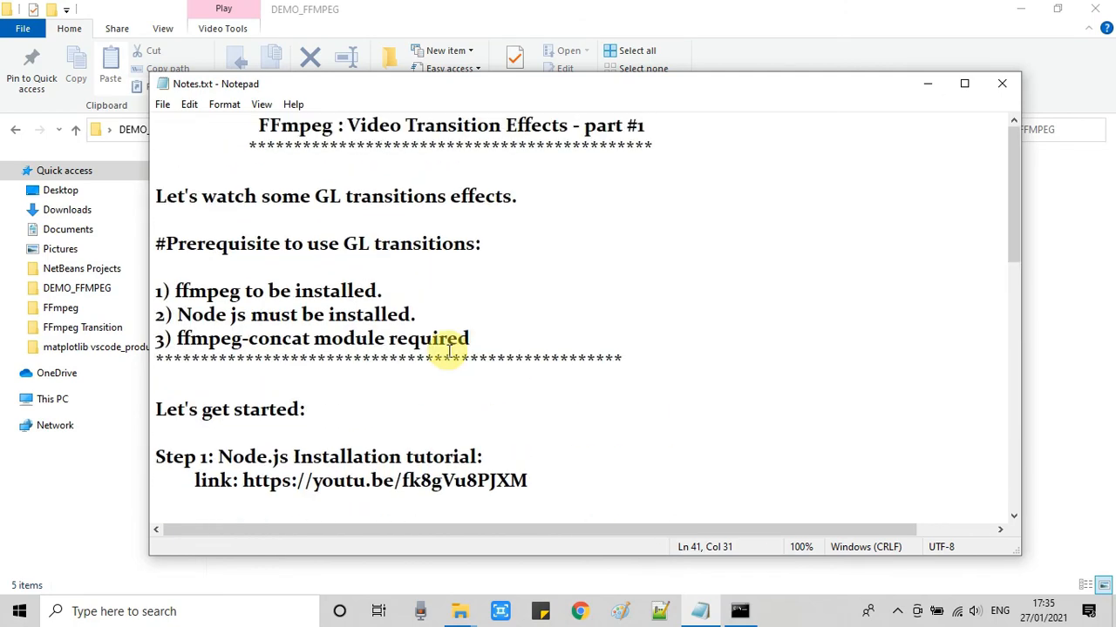
pyautogui.scroll(-3)
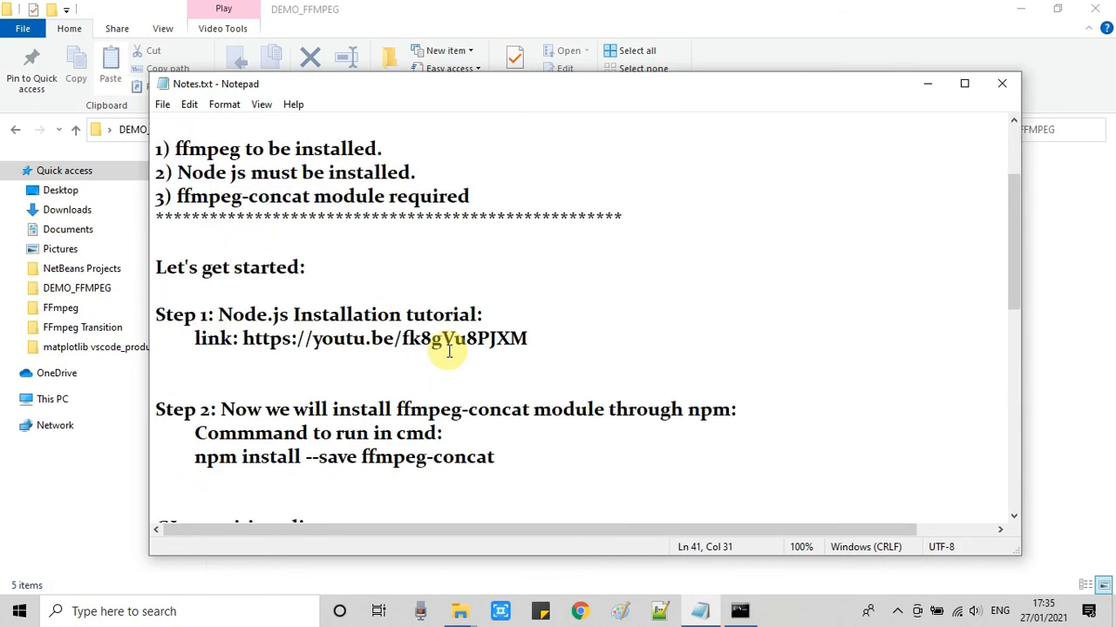
pyautogui.scroll(-3)
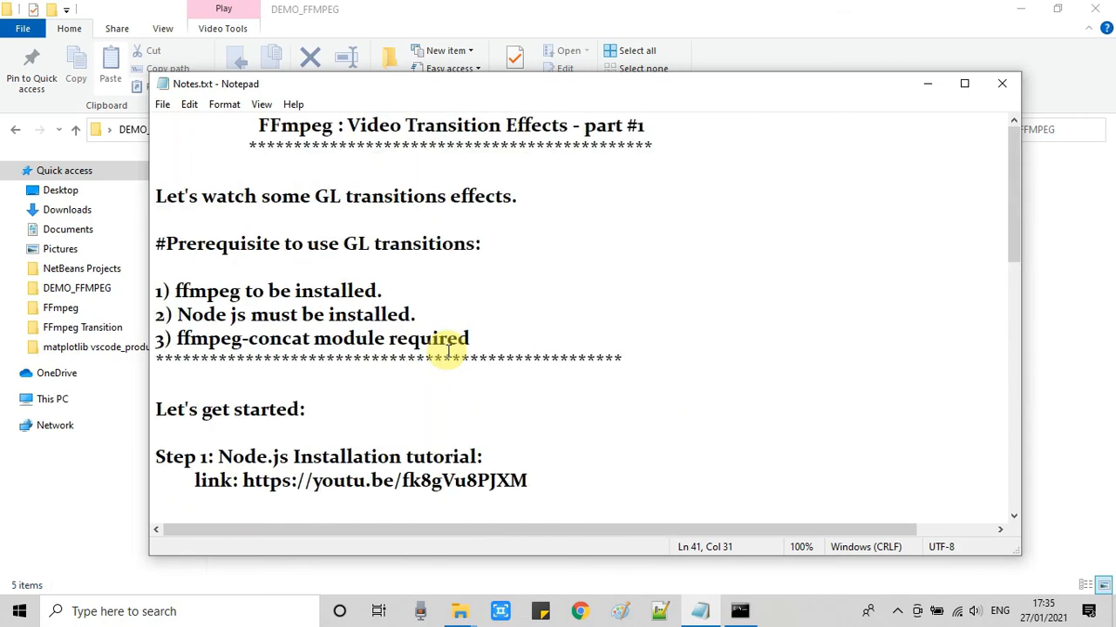
pyautogui.moveTo(599, 366)
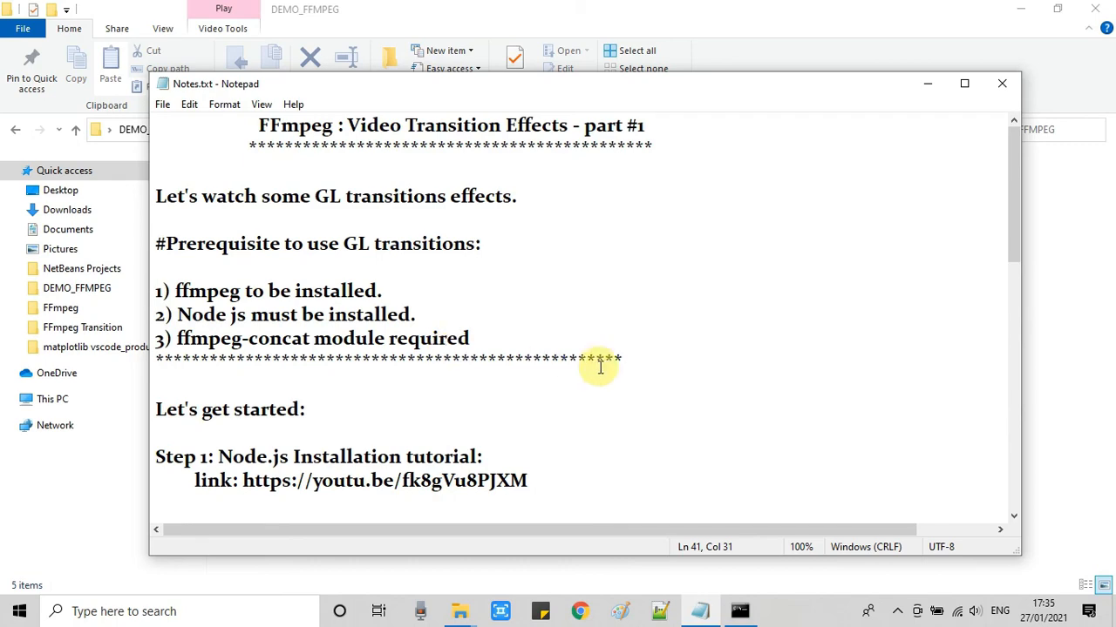
pyautogui.moveTo(843, 425)
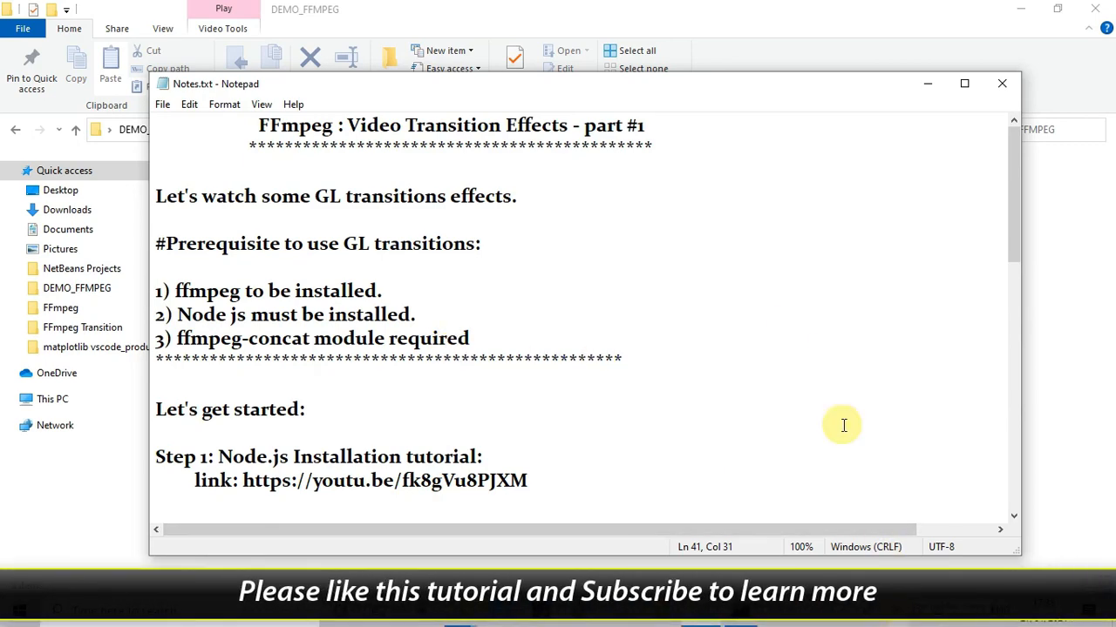
pyautogui.scroll(-3)
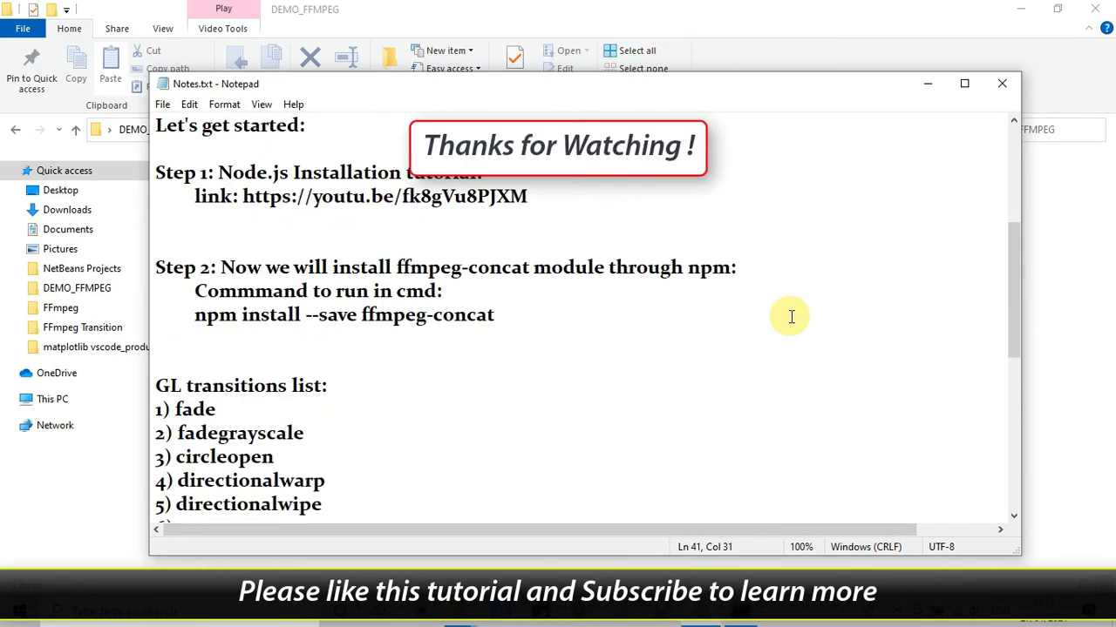
pyautogui.scroll(-3)
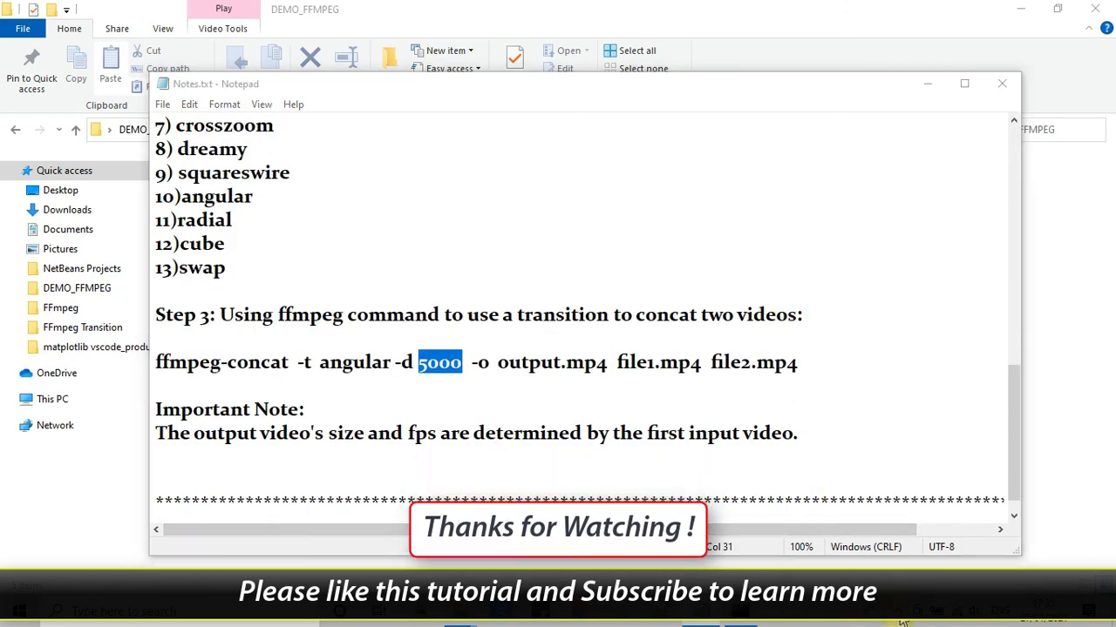